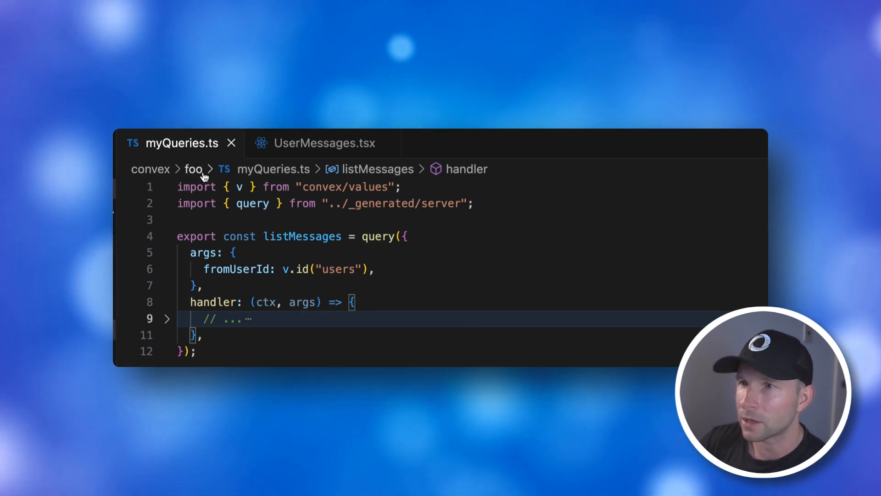
pyautogui.moveTo(274, 169)
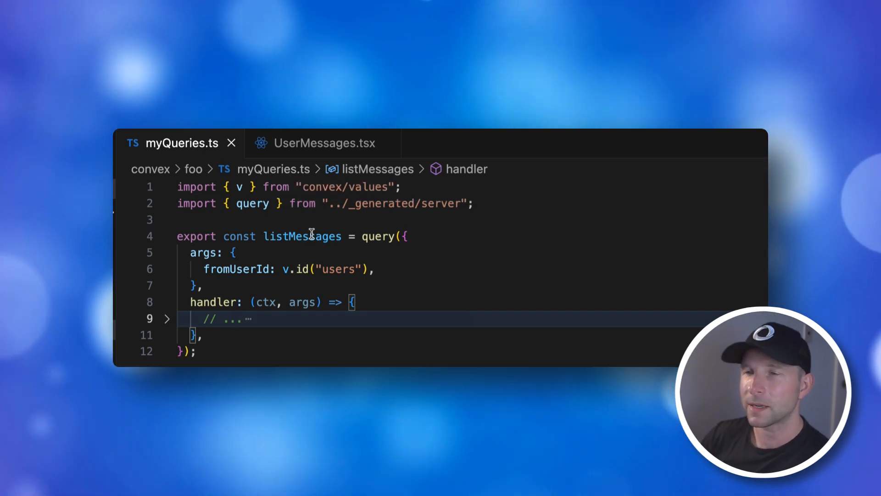
pyautogui.moveTo(315, 143)
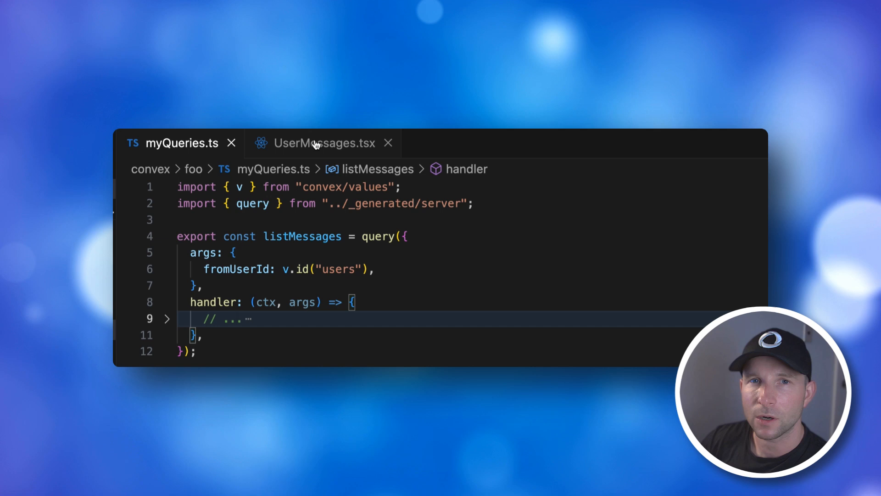
# - Show UserMessages.tsx and its useQuery call to api.foo.myQueries.listMessages
pyautogui.click(323, 143)
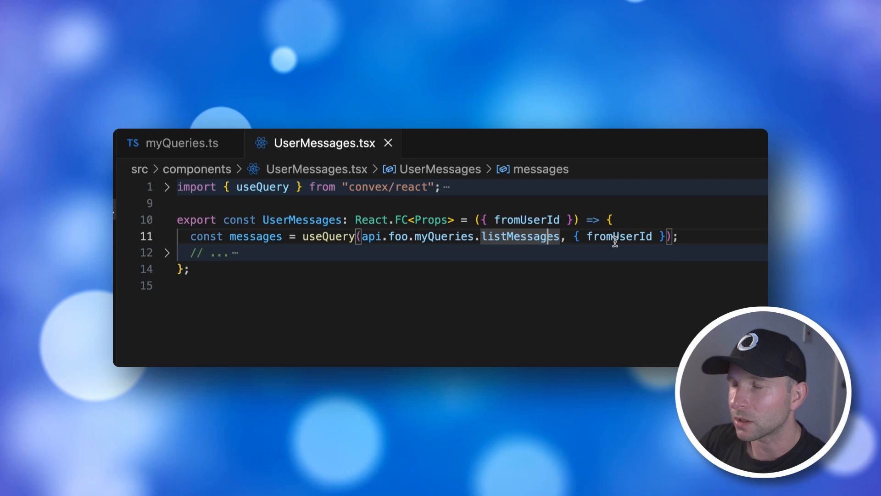
pyautogui.click(617, 236)
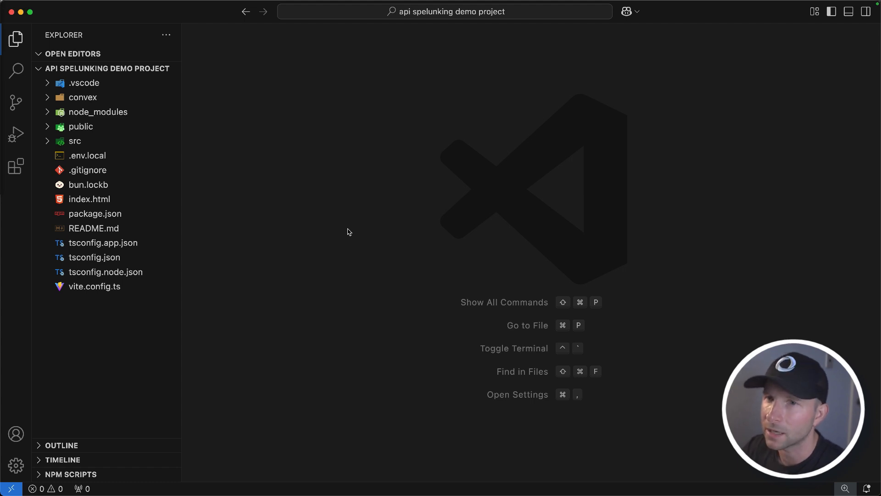
# - Expand convex/_generated in the Explorer and view api.d.ts with fullApi
pyautogui.click(83, 96)
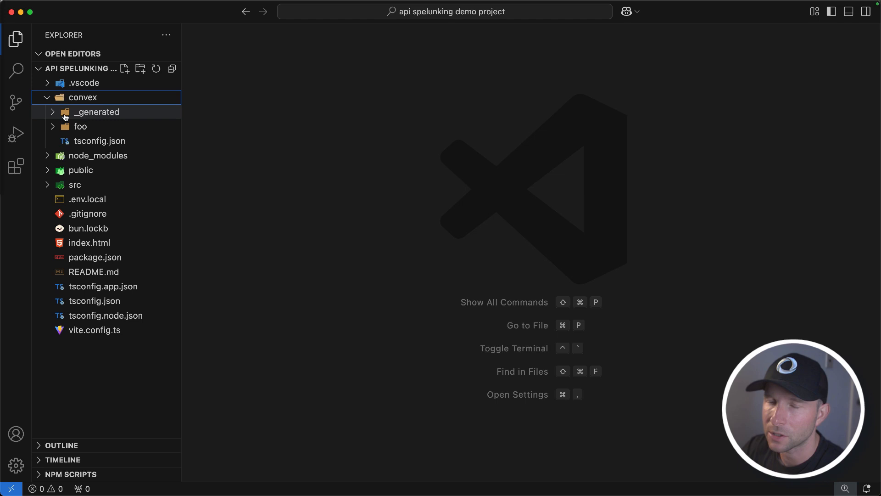
pyautogui.click(96, 112)
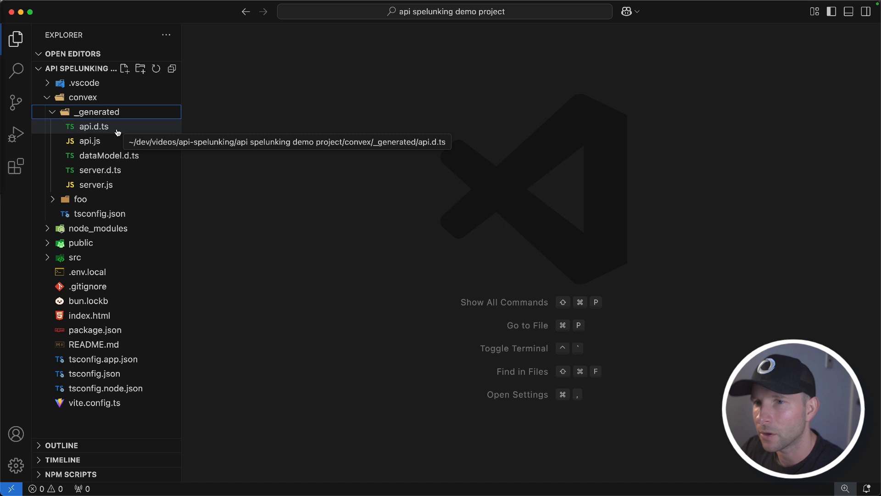
pyautogui.click(94, 126)
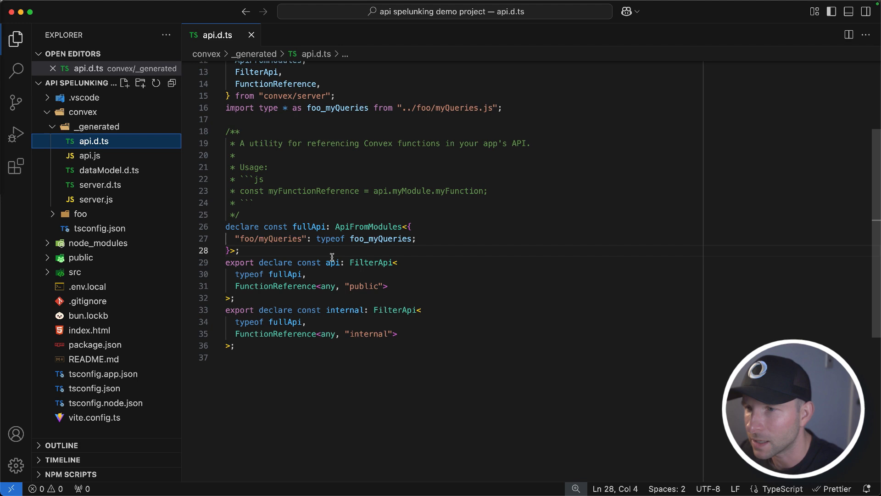
pyautogui.moveTo(306, 249)
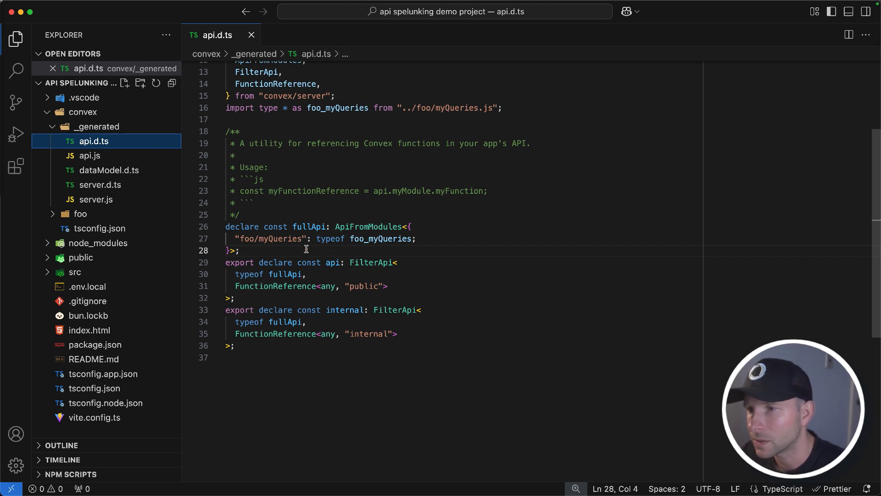
pyautogui.moveTo(334, 239)
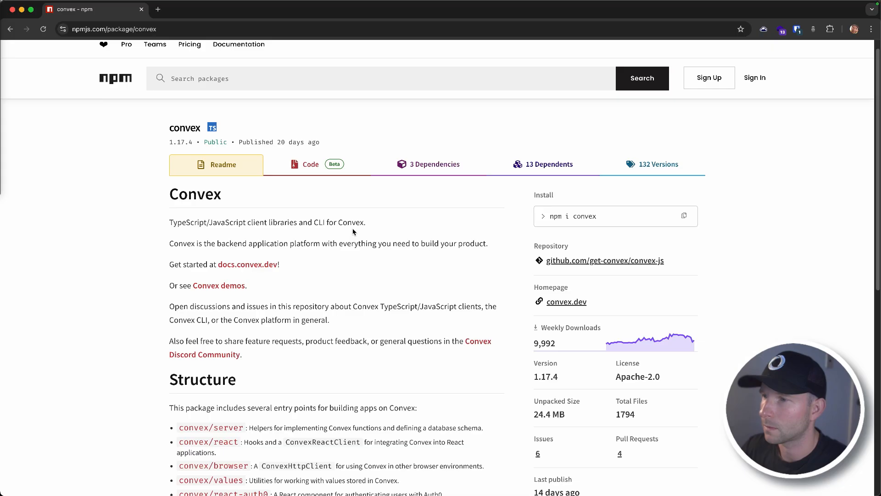
# - Scroll through the convex package Readme on npmjs.com
pyautogui.scroll(-3)
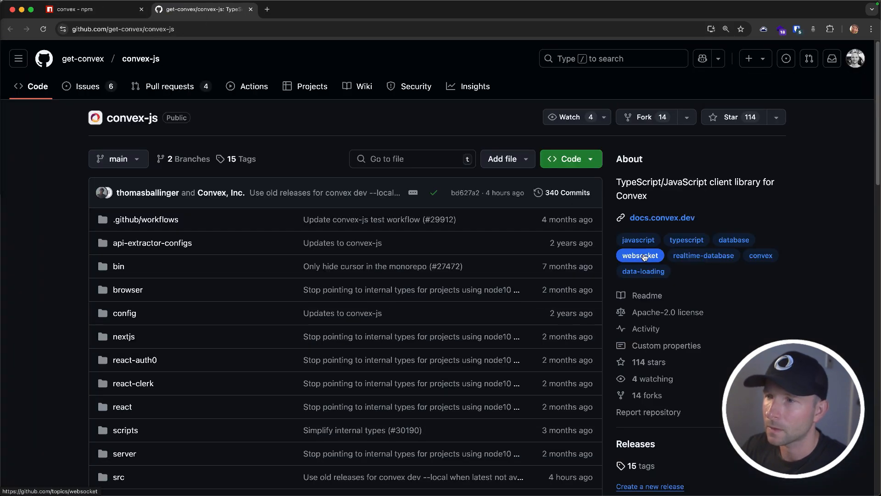
# - View convex-js package.json and locate the bin entry mapping convex to bin/main-dev
pyautogui.scroll(-3)
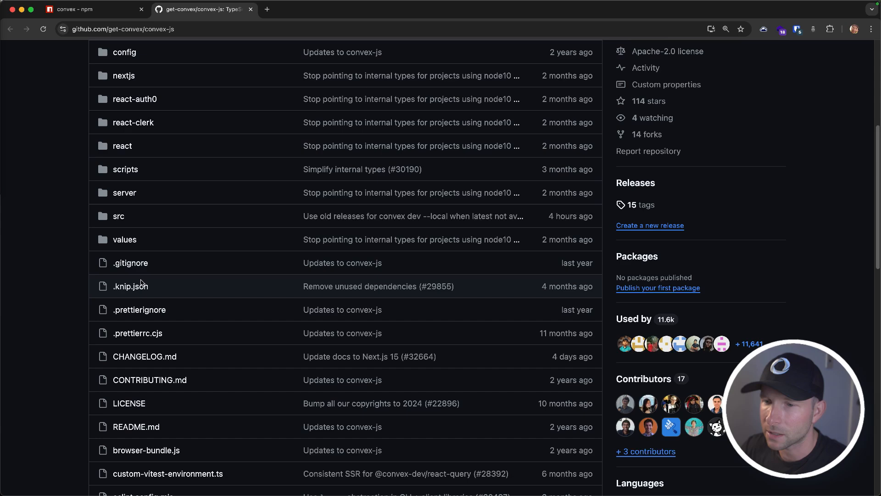
pyautogui.scroll(-3)
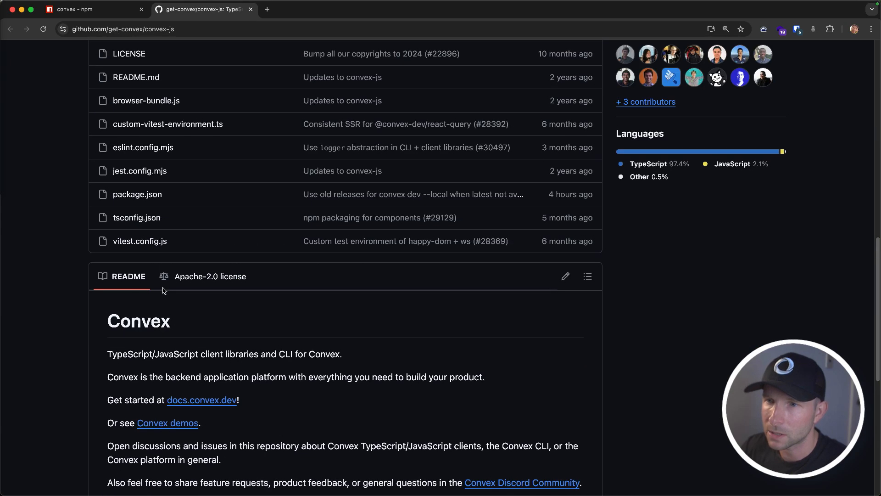
pyautogui.click(137, 194)
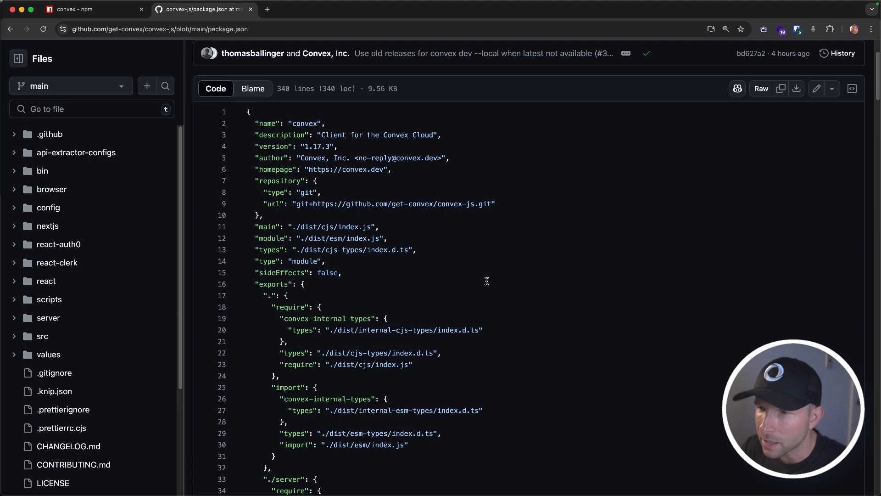
pyautogui.scroll(-3)
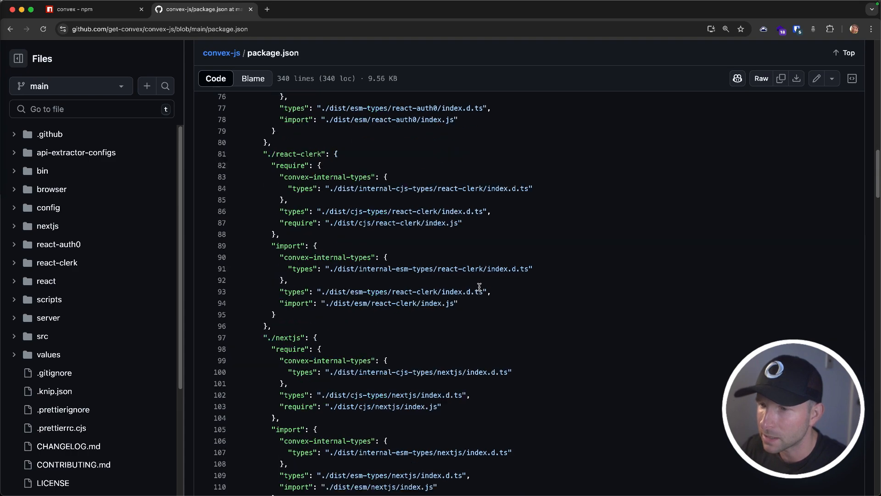
pyautogui.scroll(-3)
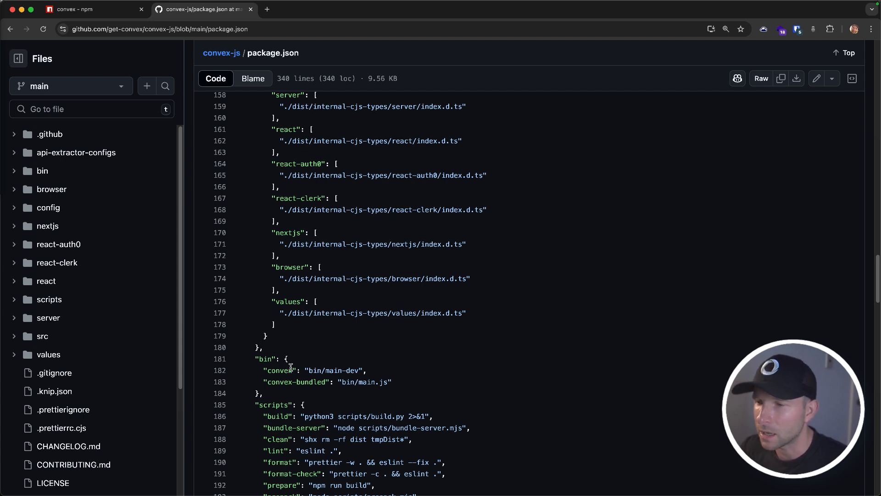
pyautogui.moveTo(323, 374)
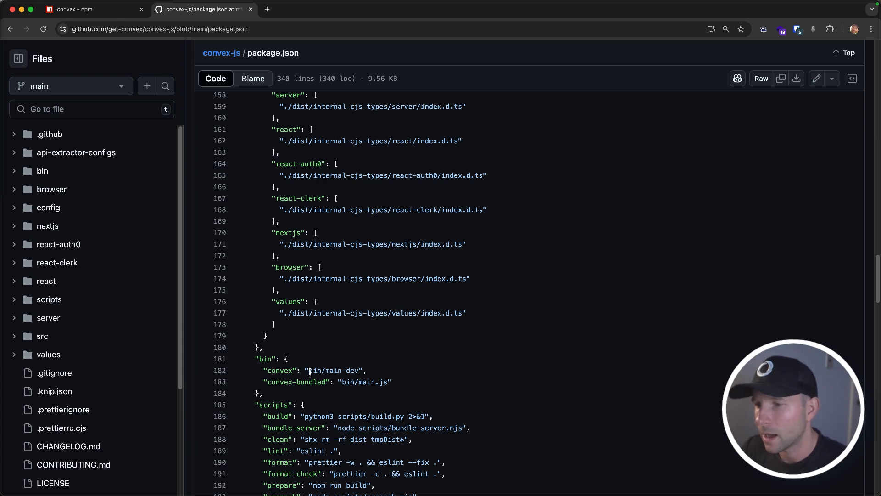
pyautogui.doubleClick(334, 370)
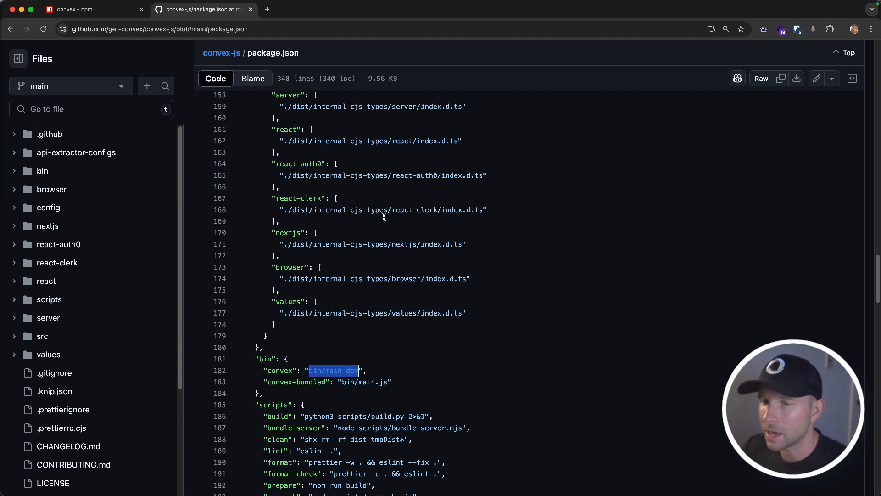
# - Read bin/main-dev, which runs src/cli/index.ts through tsx
pyautogui.click(42, 171)
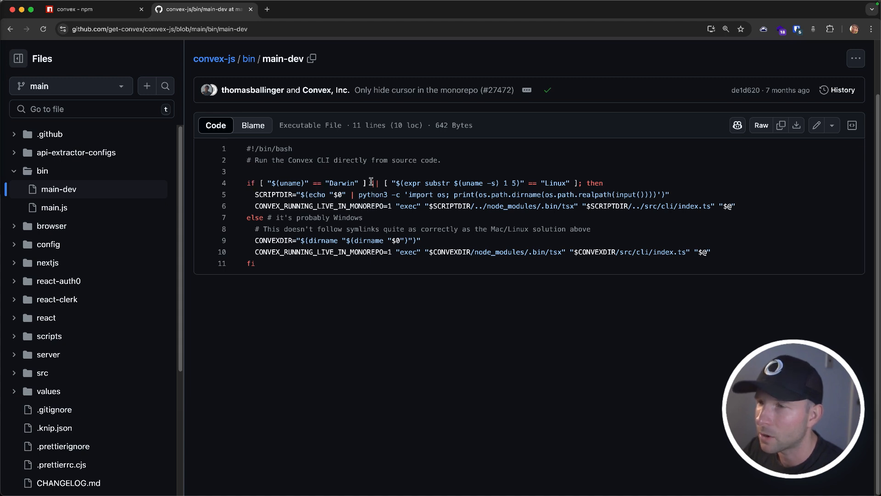
pyautogui.moveTo(534, 182)
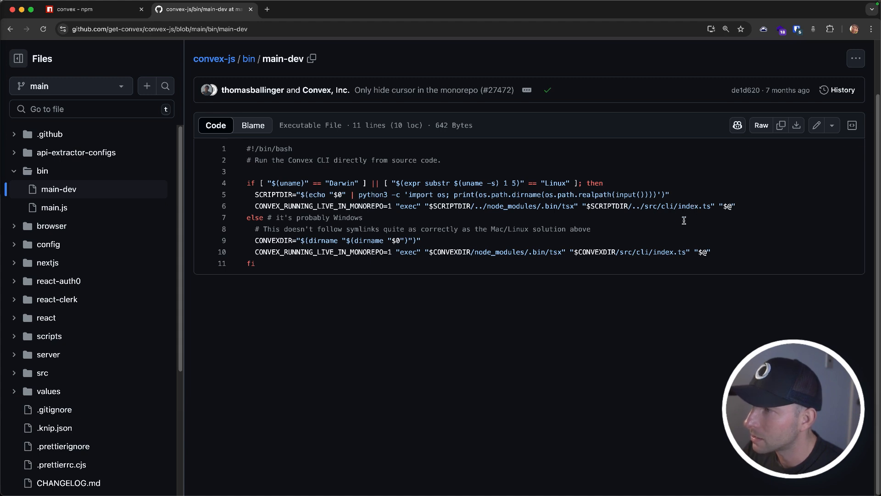
pyautogui.doubleClick(663, 251)
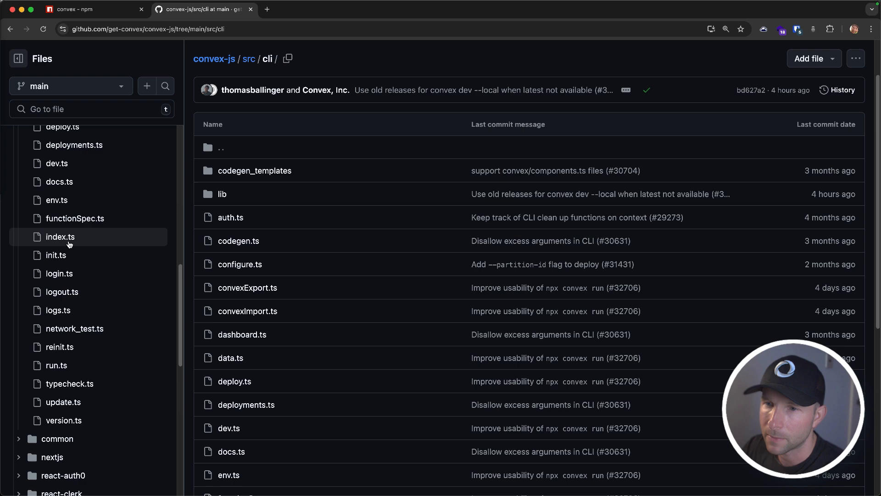
# - In src/cli/index.ts, inspect Command and list references for the dev command
pyautogui.click(59, 236)
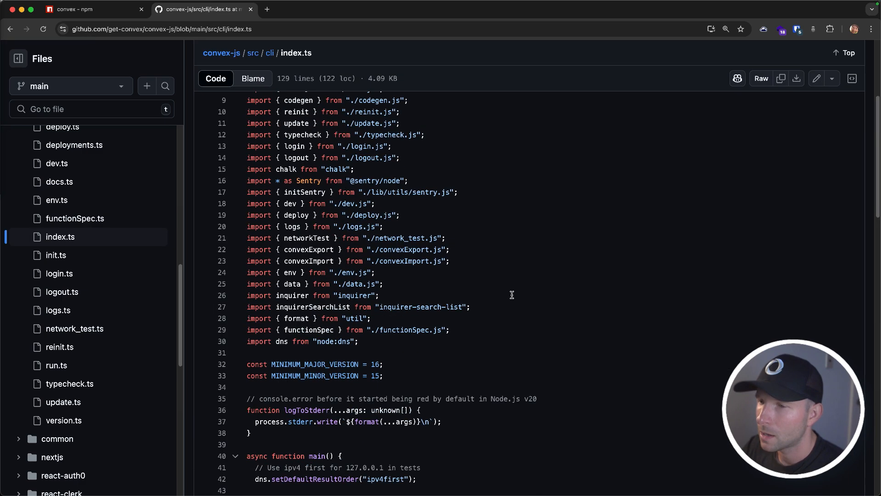
pyautogui.scroll(-3)
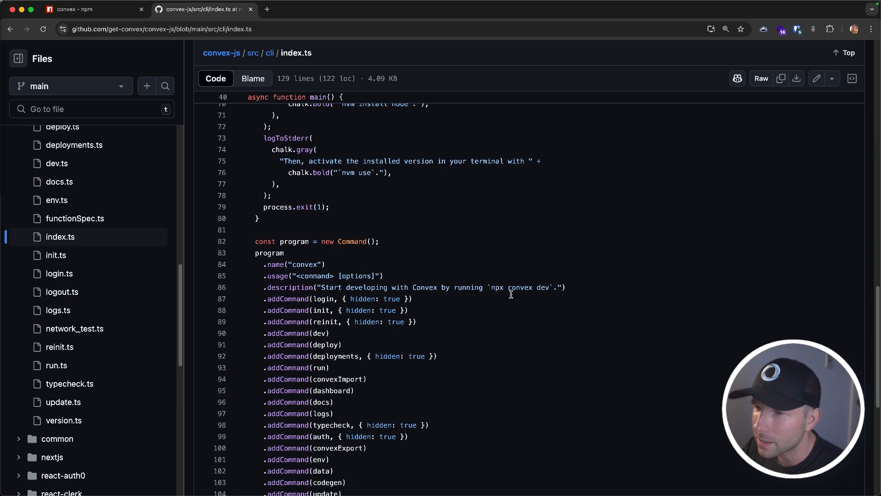
pyautogui.scroll(-3)
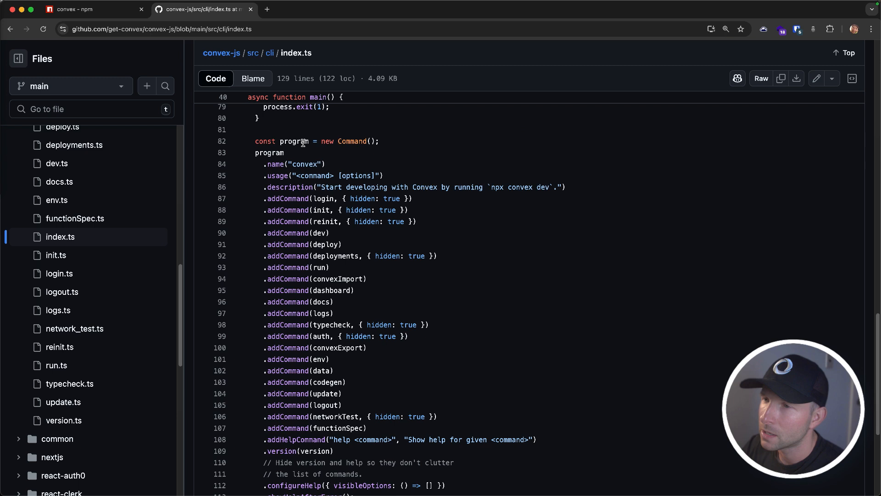
pyautogui.click(353, 141)
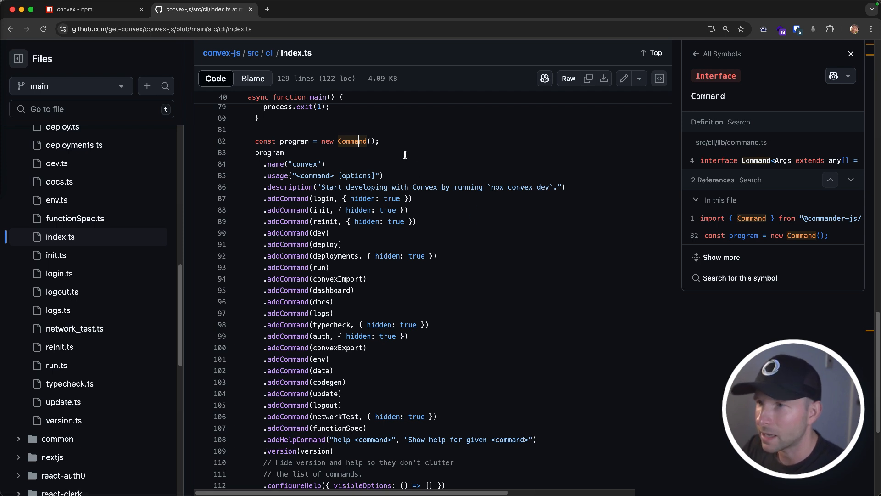
pyautogui.moveTo(453, 181)
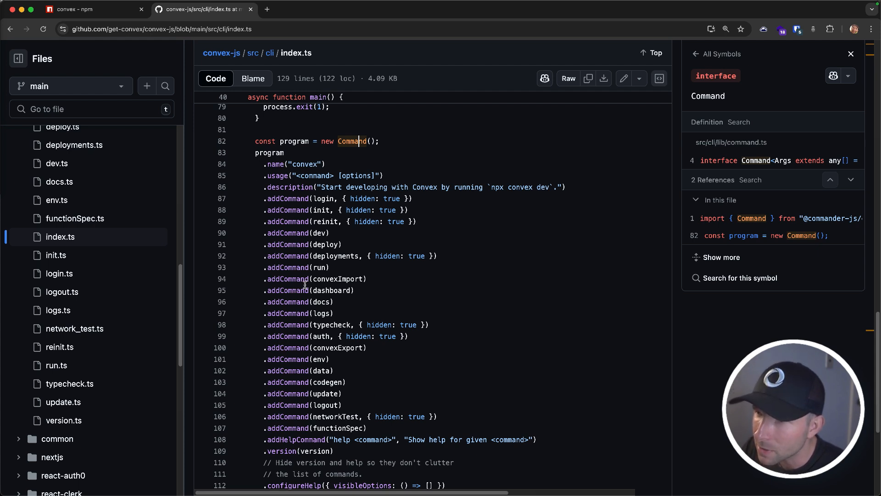
pyautogui.moveTo(329, 235)
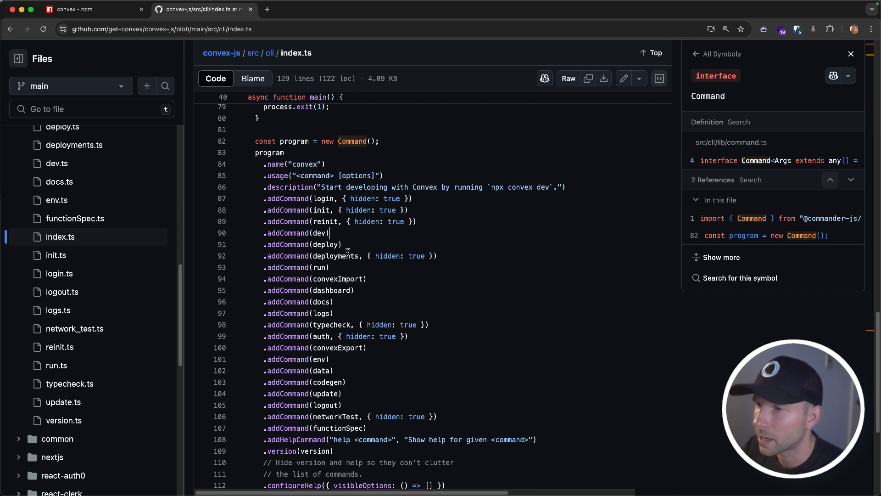
pyautogui.click(319, 232)
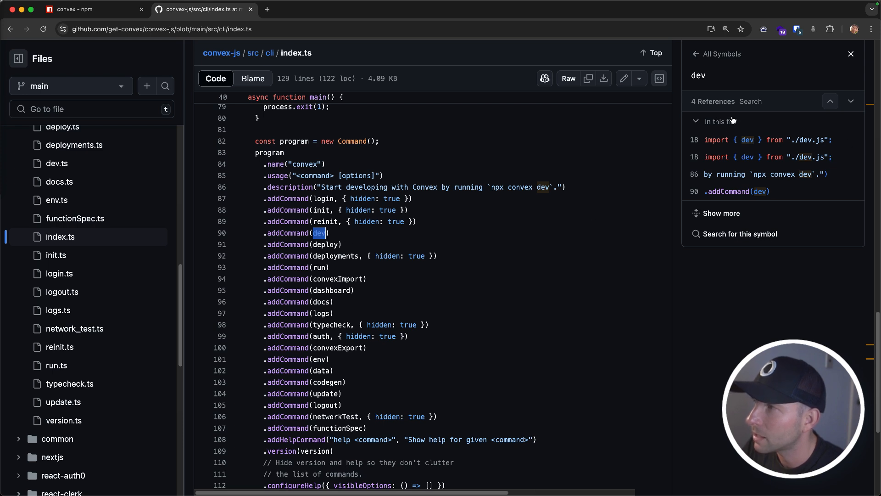
pyautogui.moveTo(814, 144)
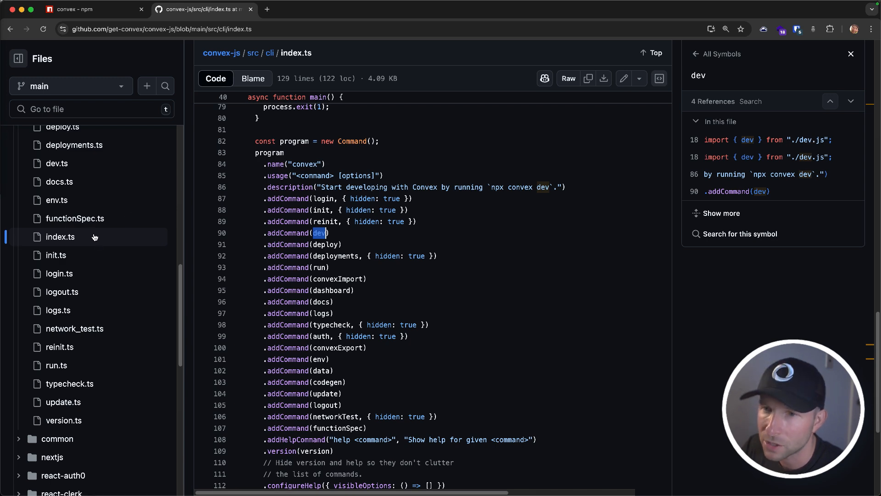
# - In dev.ts, follow the dev command's .action handler down to watchAndPush
pyautogui.click(56, 163)
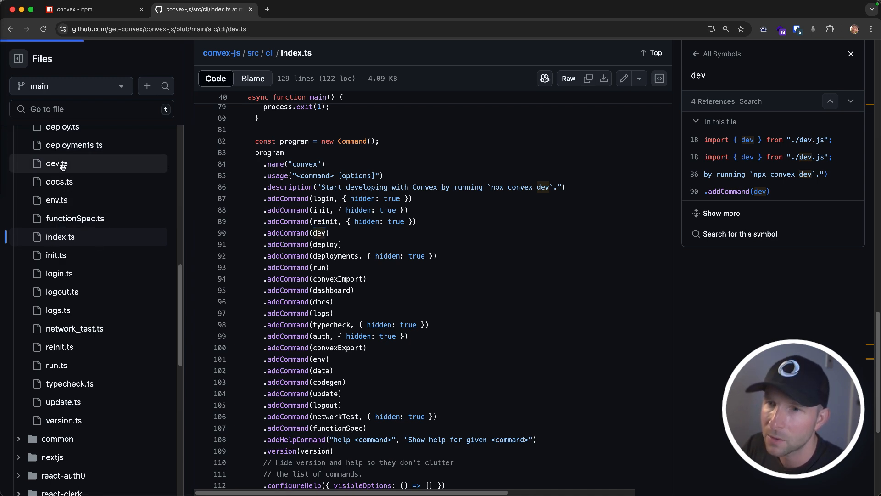
pyautogui.click(56, 163)
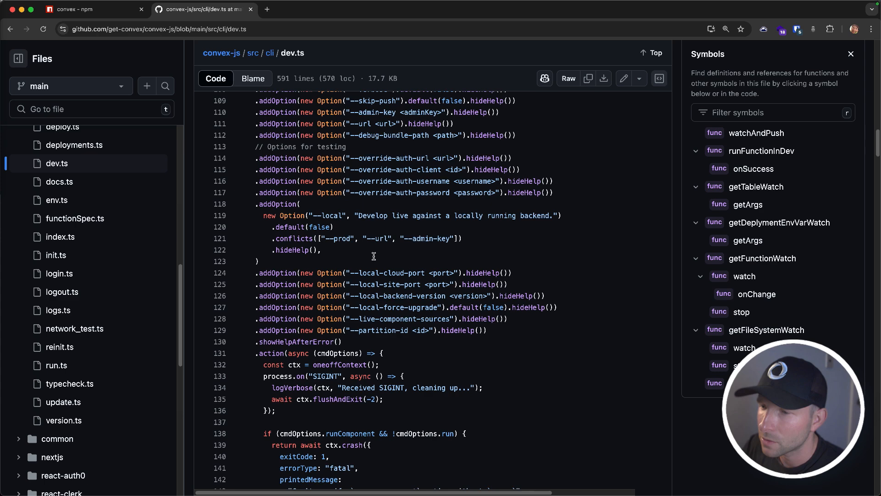
pyautogui.scroll(-3)
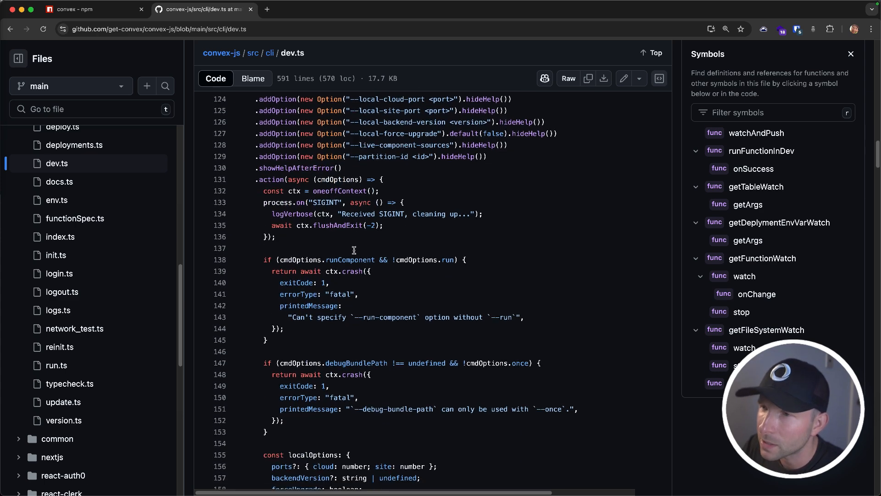
pyautogui.click(271, 179)
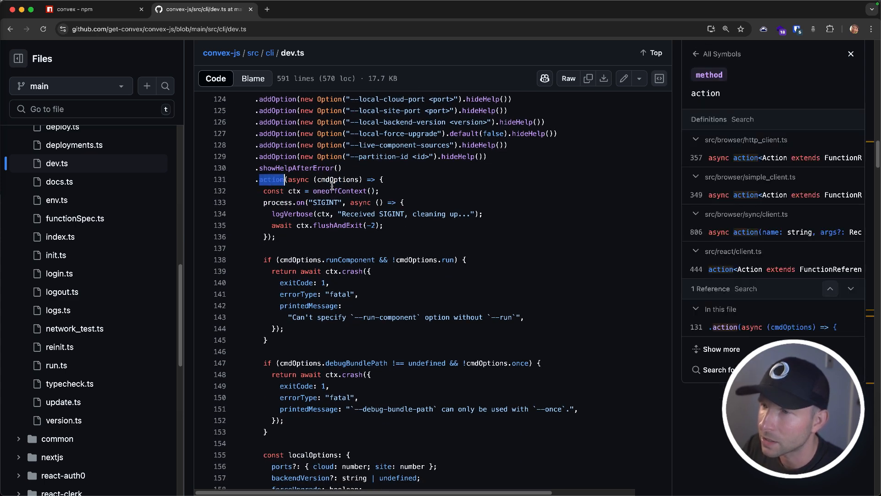
pyautogui.scroll(-3)
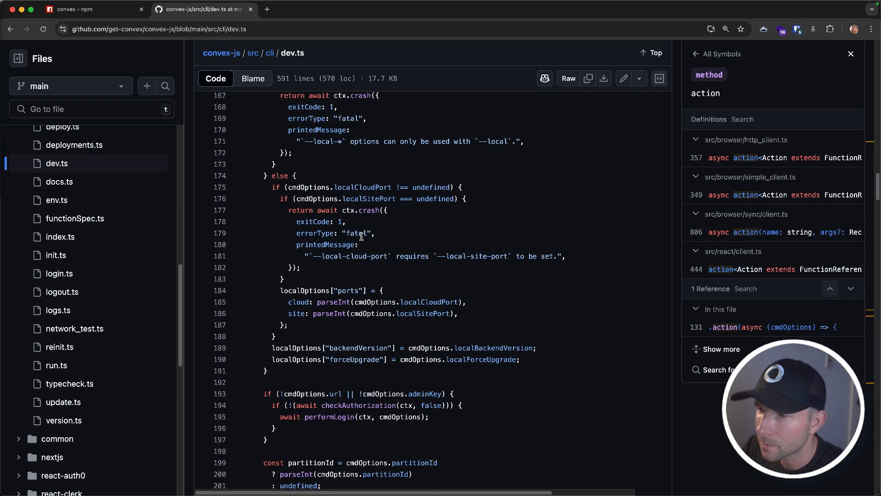
pyautogui.scroll(-3)
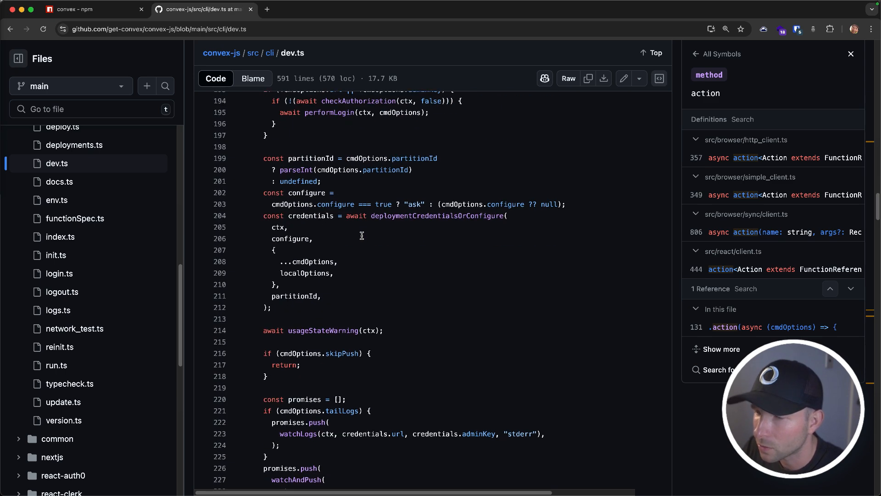
pyautogui.scroll(-3)
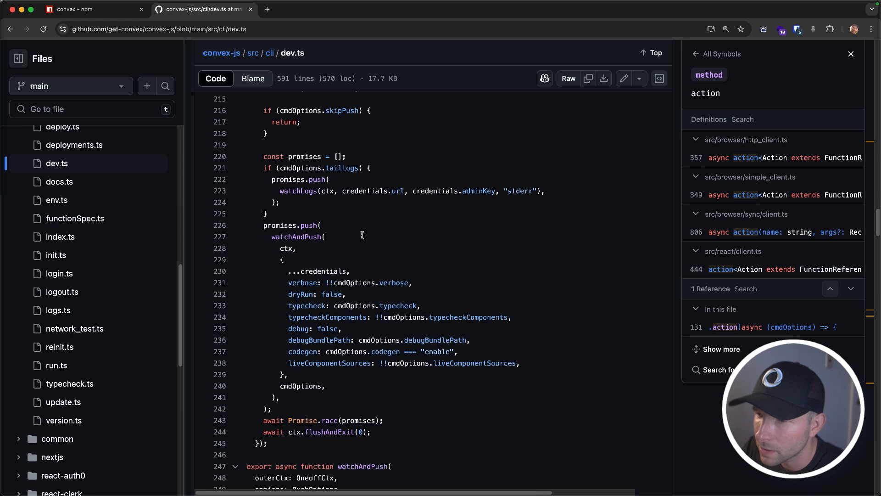
pyautogui.scroll(-3)
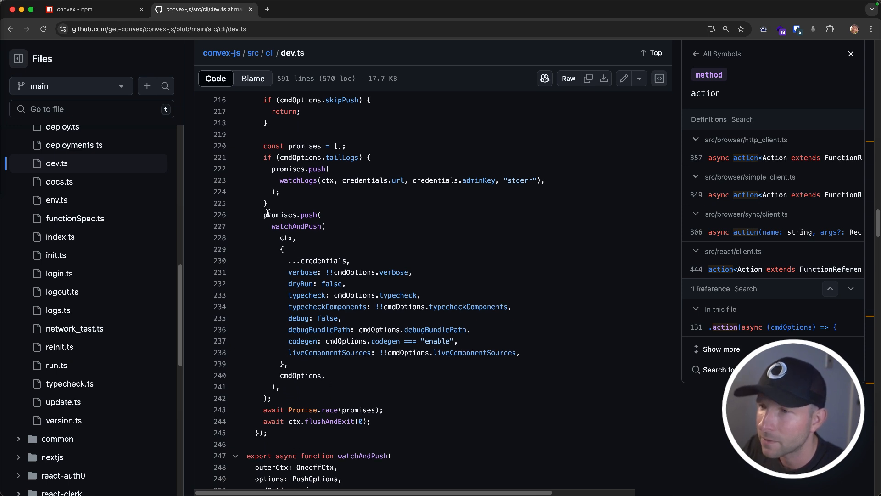
pyautogui.moveTo(264, 214); pyautogui.dragTo(379, 272)
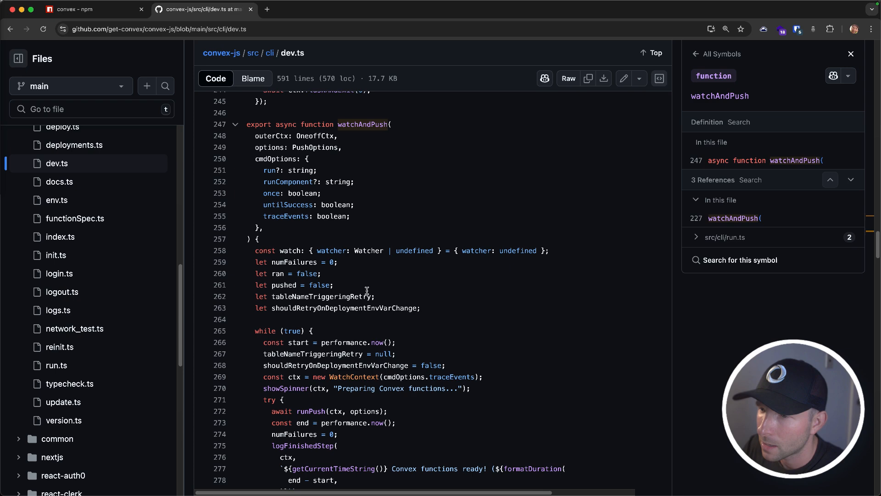
# - Inside watchAndPush's while (true) loop, trace tableNameTriggeringRetry to the runPush definition
pyautogui.doubleClick(283, 274)
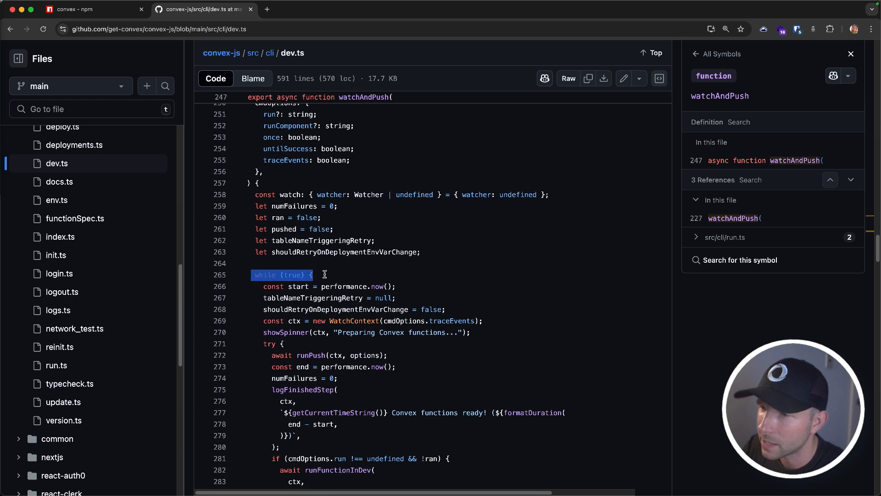
pyautogui.scroll(-3)
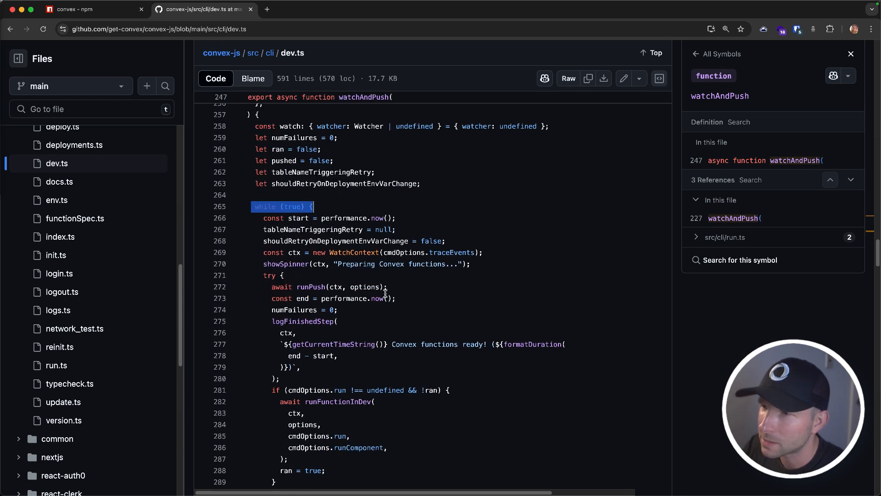
pyautogui.click(354, 252)
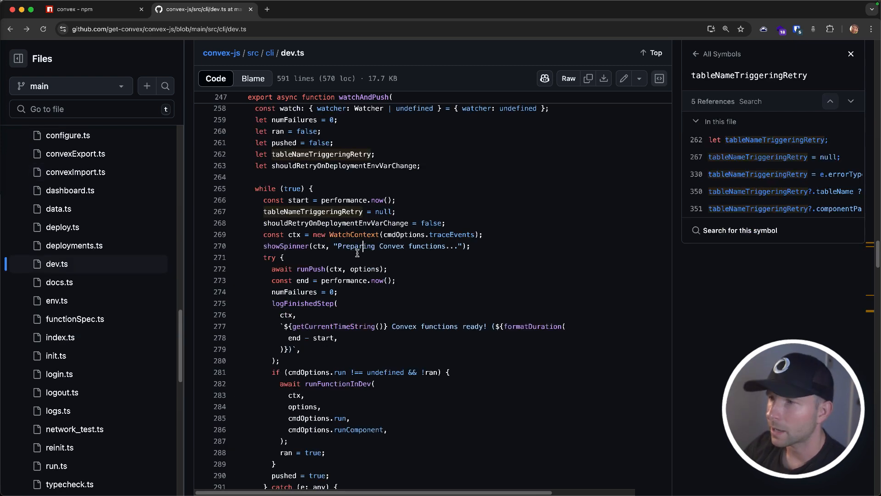
pyautogui.click(310, 269)
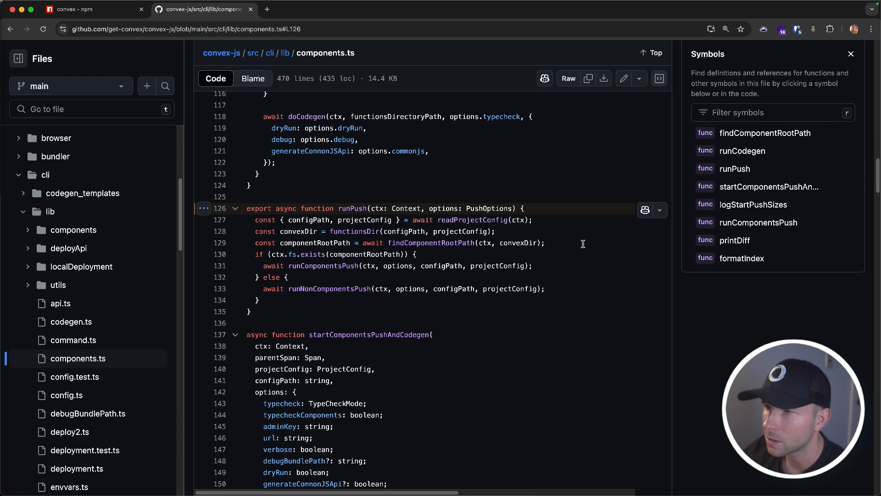
pyautogui.moveTo(364, 69)
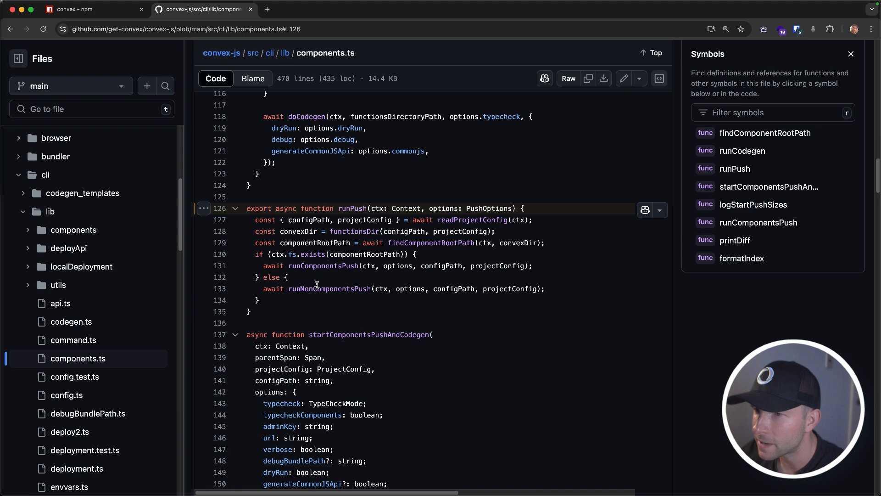
# - Jump from runPush in components.ts to runNonComponentsPush in push.ts
pyautogui.click(328, 289)
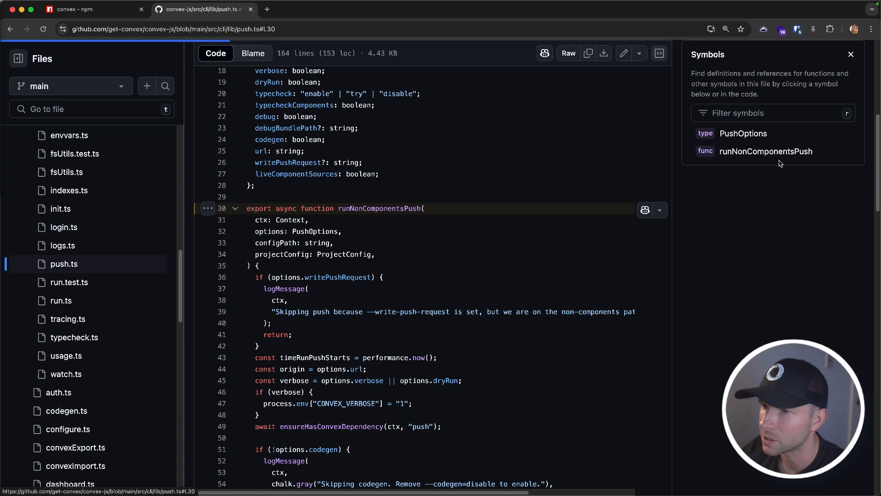
# - Locate the doCodegen call in runNonComponentsPush and highlight the 'Skipping codegen' message
pyautogui.scroll(-3)
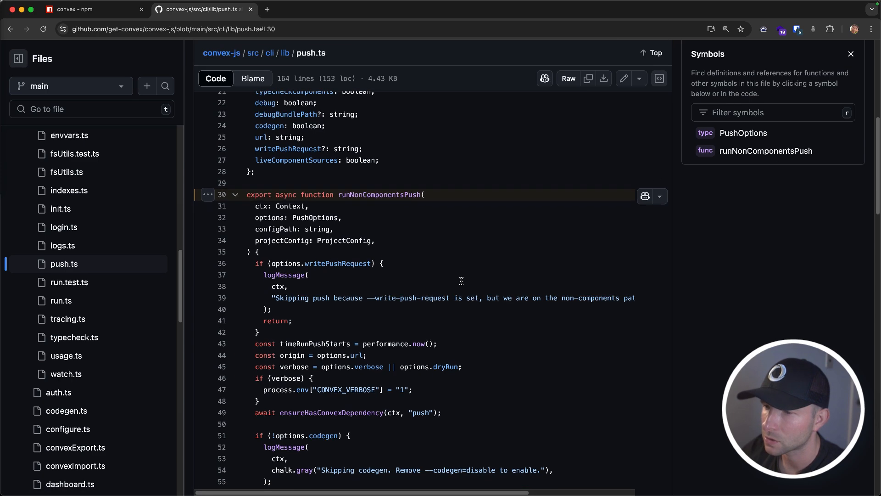
pyautogui.scroll(-3)
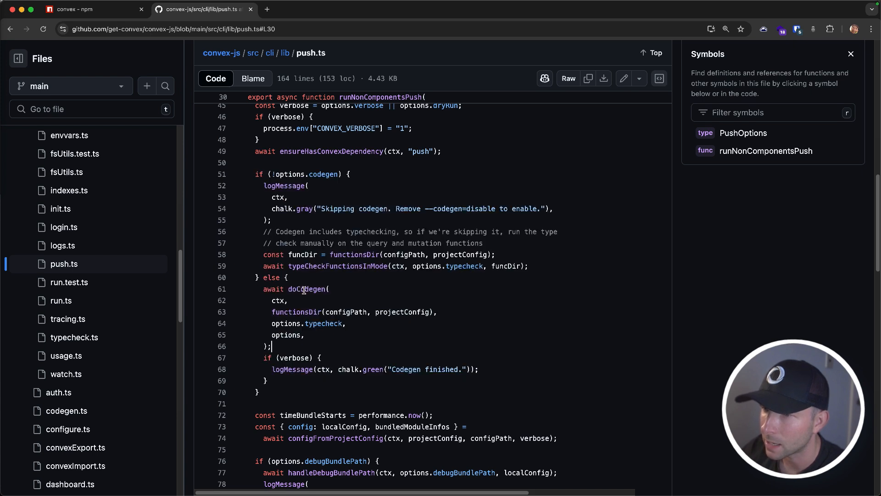
pyautogui.click(308, 289)
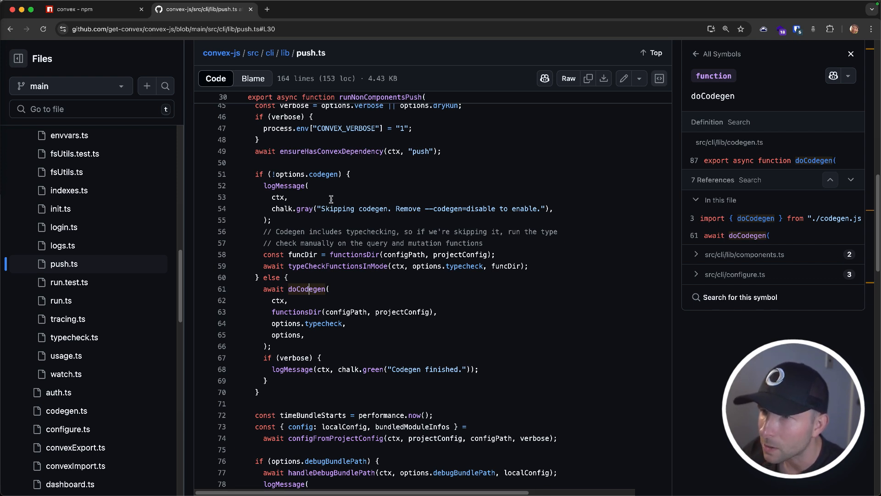
pyautogui.moveTo(275, 188)
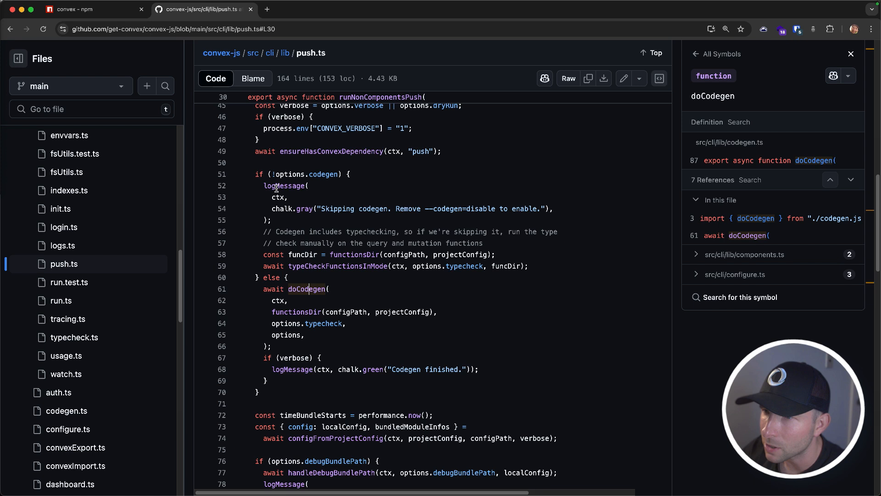
pyautogui.moveTo(318, 209); pyautogui.dragTo(537, 208)
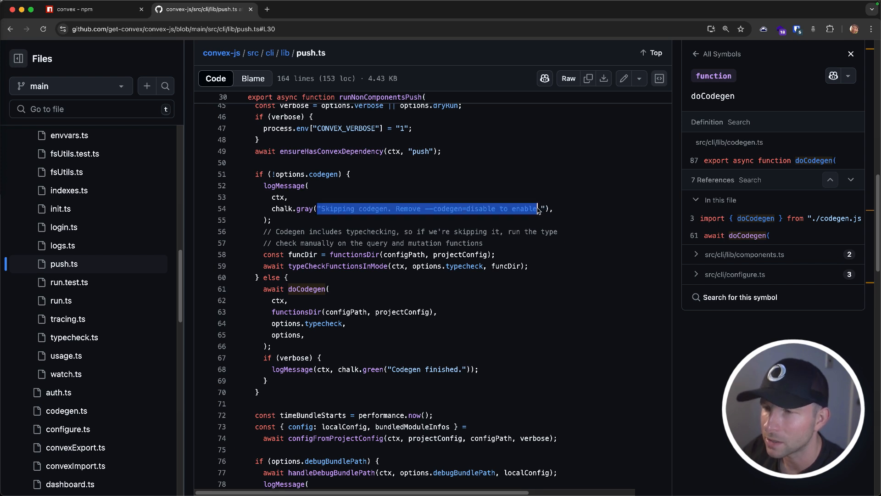
pyautogui.moveTo(315, 288)
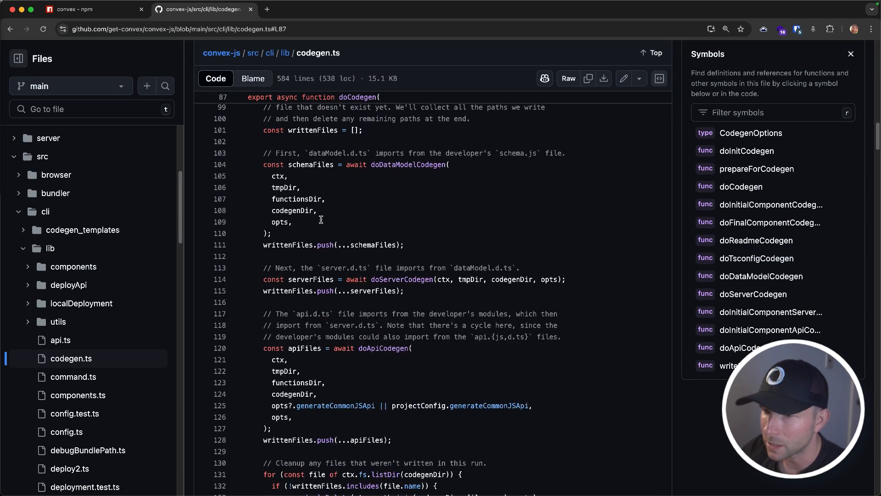
# - Follow doCodegen through withTmpDir to the doApiCodegen definition that writes api.js and api.d.ts
pyautogui.scroll(-3)
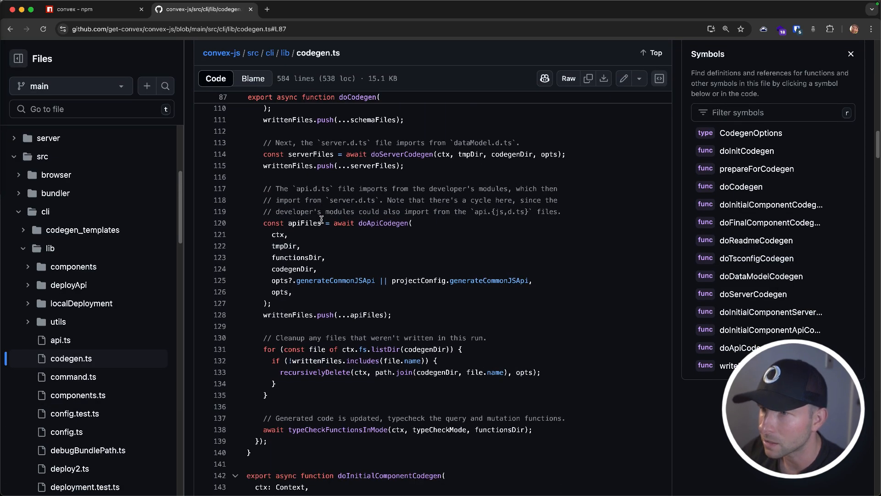
pyautogui.doubleClick(285, 188)
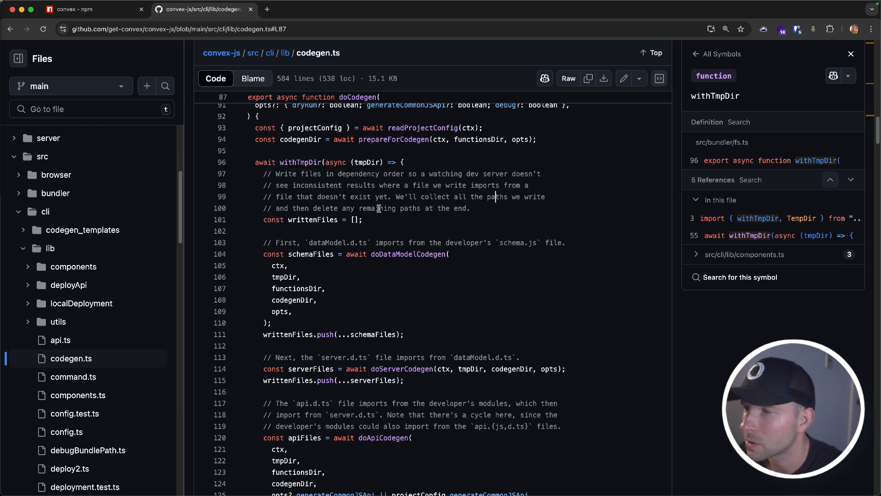
pyautogui.moveTo(461, 188)
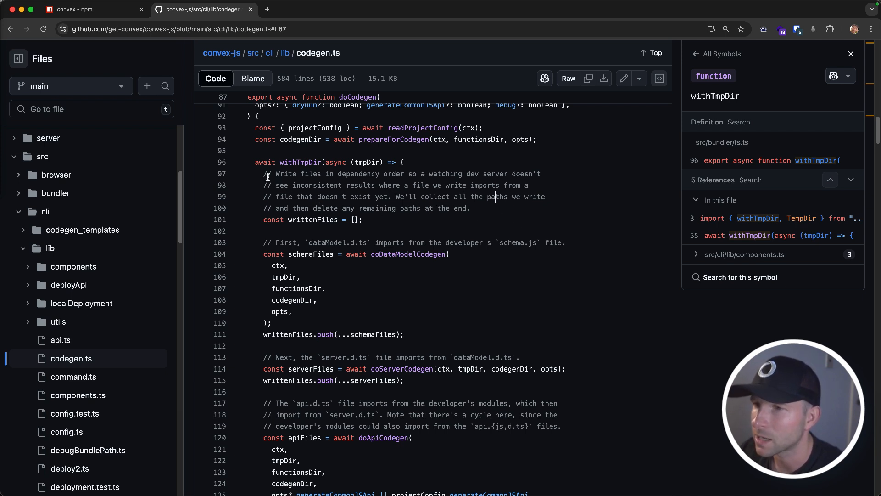
pyautogui.moveTo(263, 173); pyautogui.dragTo(470, 208)
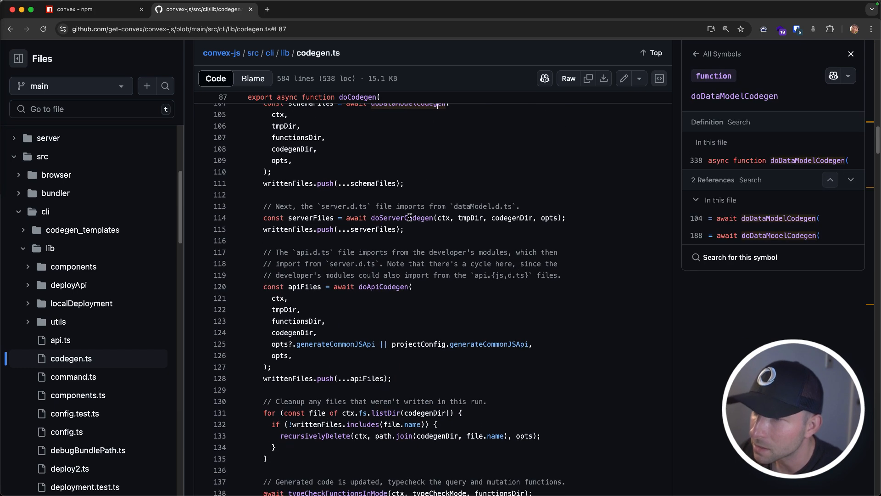
pyautogui.click(384, 246)
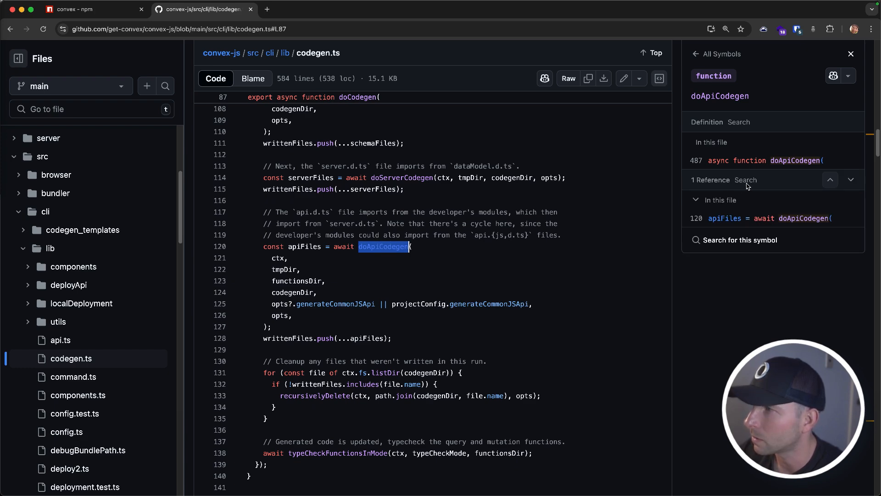
pyautogui.click(762, 160)
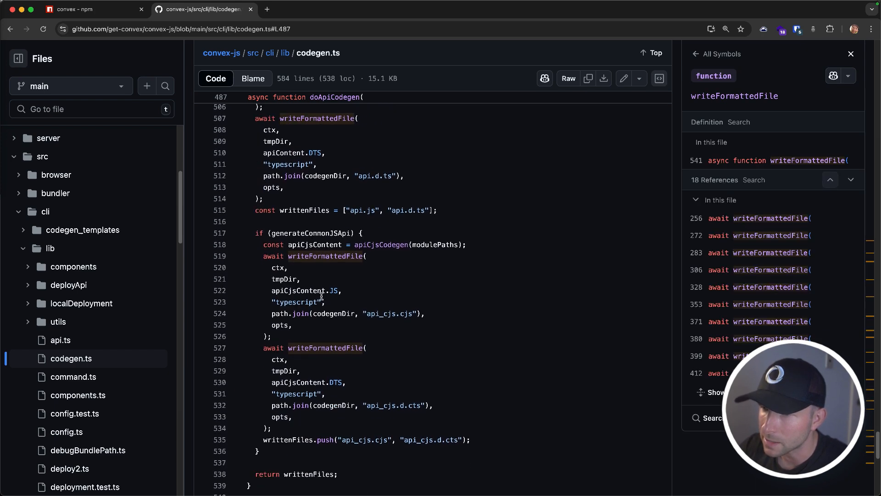
# - Scroll codegen.ts down to the doApiCodegen function that writes api.js and api.d.ts
pyautogui.scroll(-3)
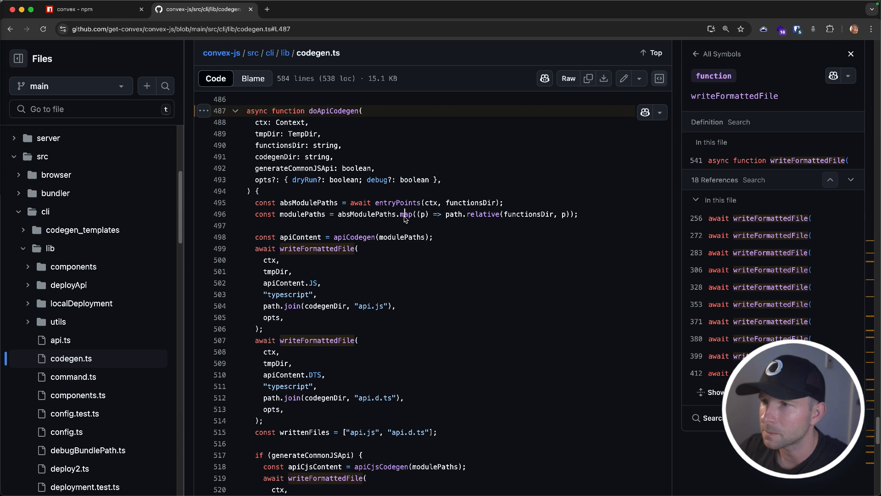
pyautogui.click(401, 202)
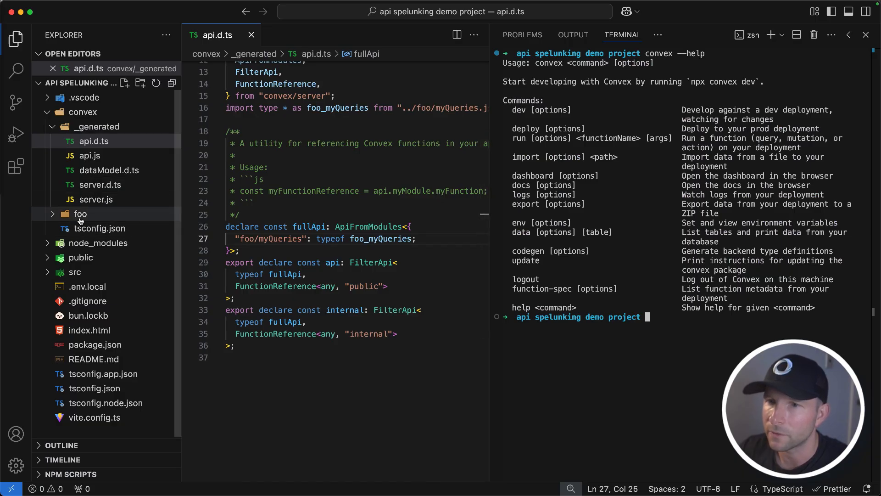
# - Expand the foo folder under convex in the Explorer to list its files
pyautogui.click(80, 214)
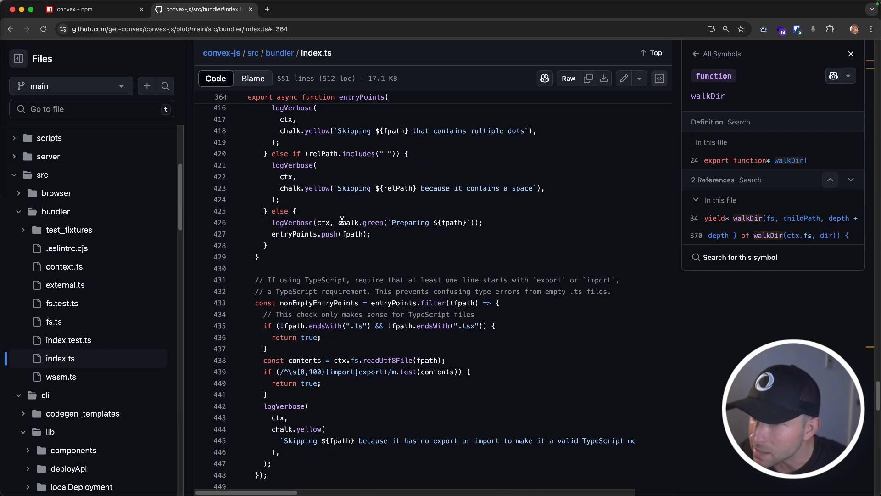
# - Scroll to the nonEmptyEntryPoints filter and highlight 'export' in its import/export regex
pyautogui.scroll(-3)
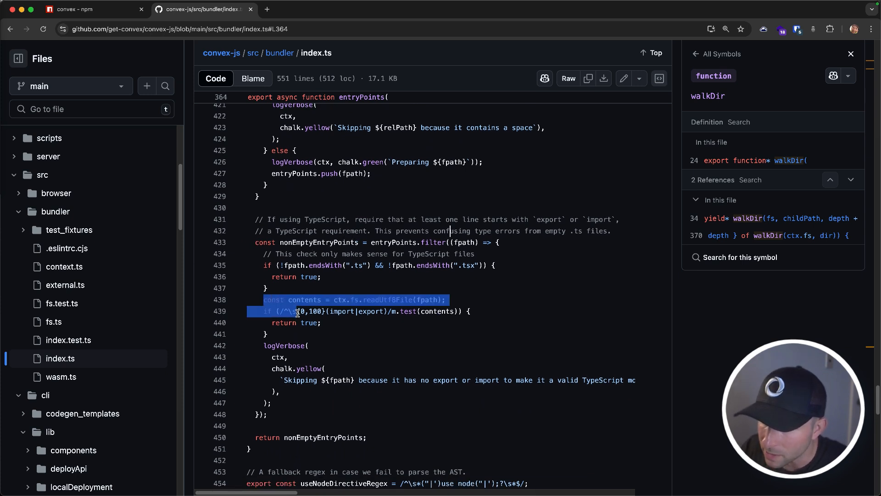
pyautogui.click(320, 322)
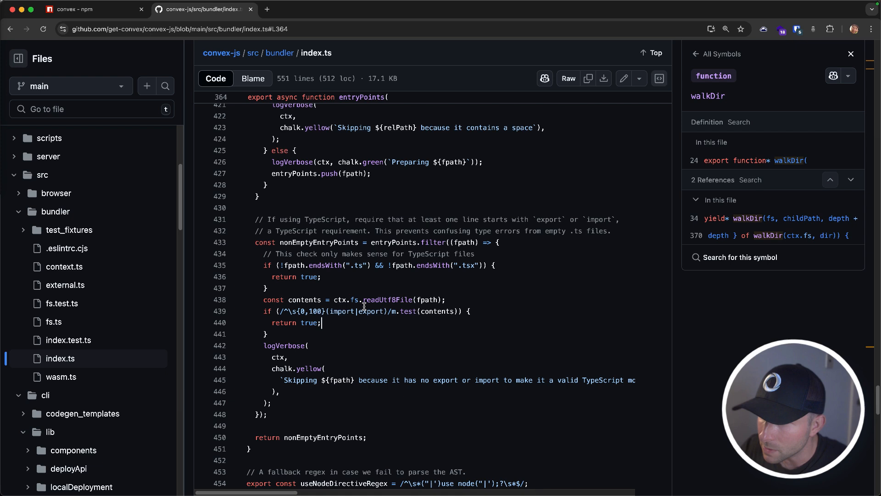
pyautogui.doubleClick(370, 311)
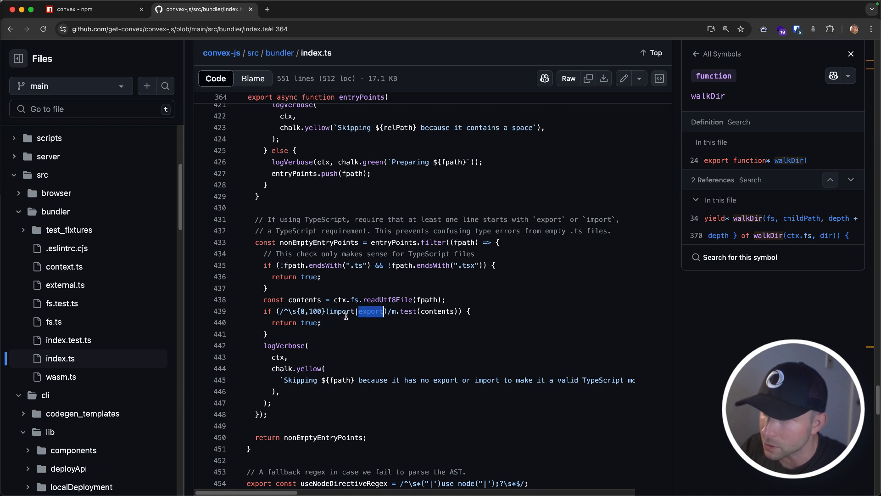
pyautogui.moveTo(336, 291)
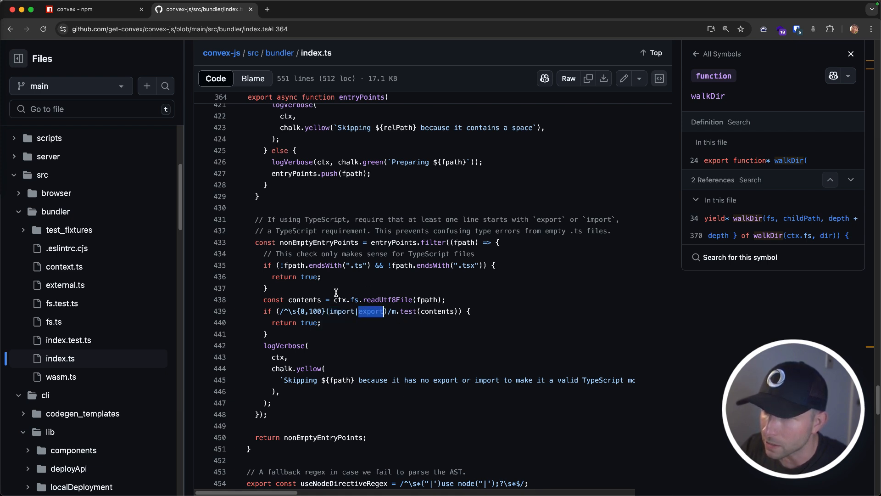
pyautogui.moveTo(317, 392)
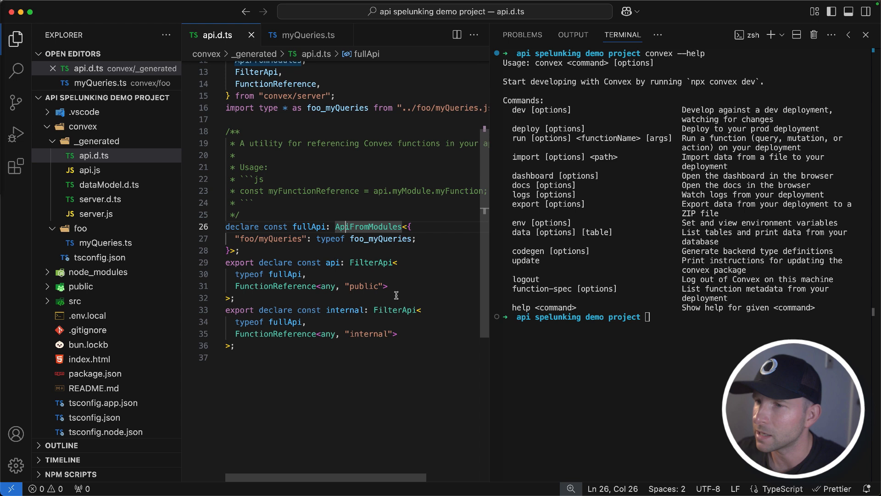
# - Open convex/foo/myQueries.ts to show the listMessages query with its fromUserId argument
pyautogui.doubleClick(269, 238)
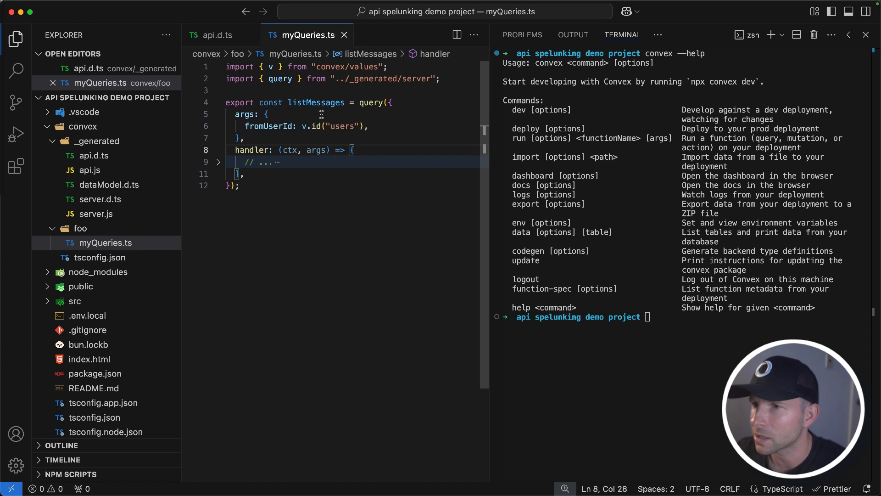
pyautogui.moveTo(319, 128)
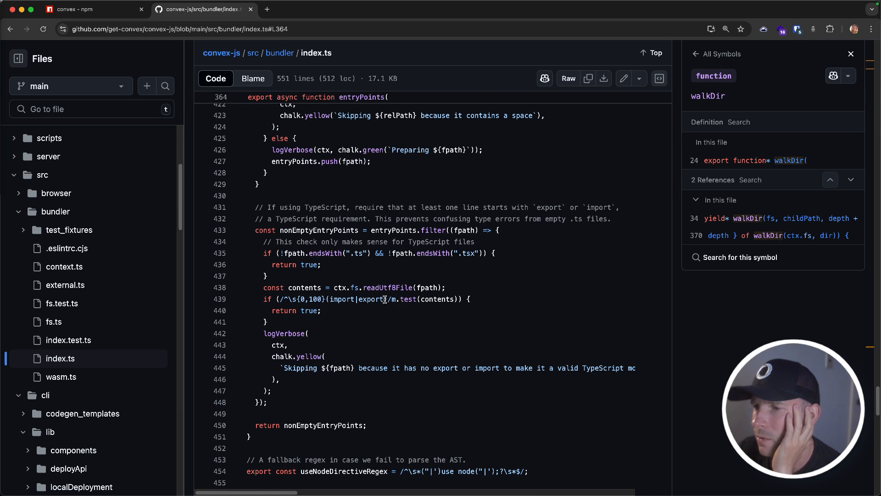
pyautogui.doubleClick(370, 298)
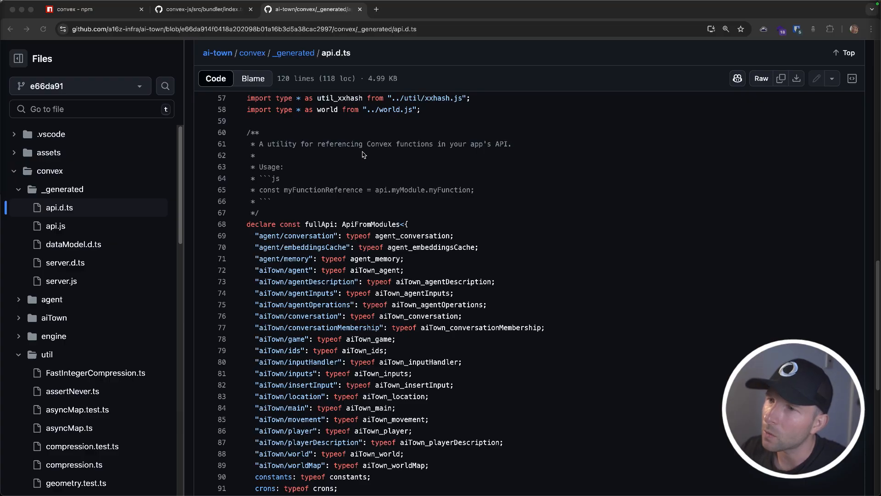
pyautogui.moveTo(368, 162)
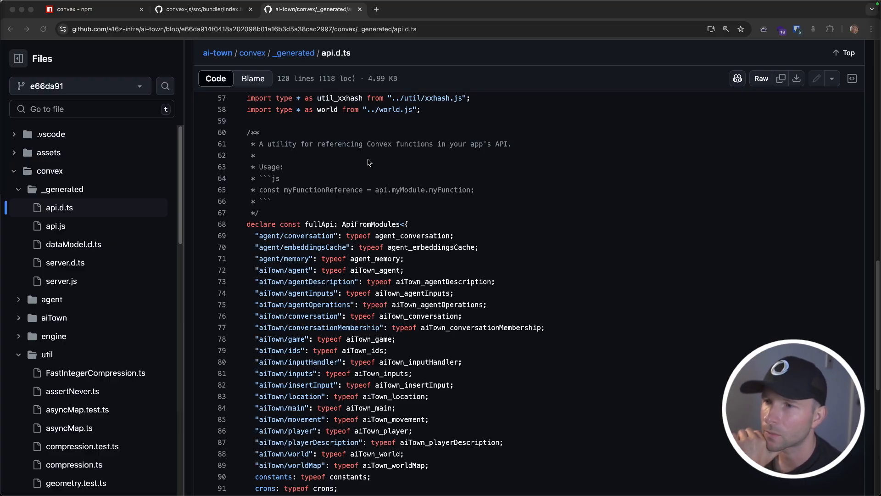
# - Scroll through ai-town's api.d.ts fullApi module list, then return to UserMessages.tsx
pyautogui.scroll(-3)
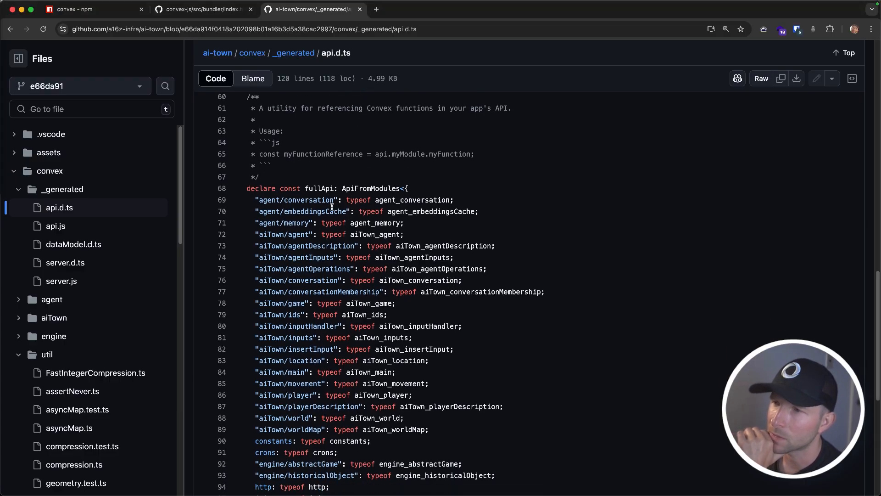
pyautogui.scroll(-3)
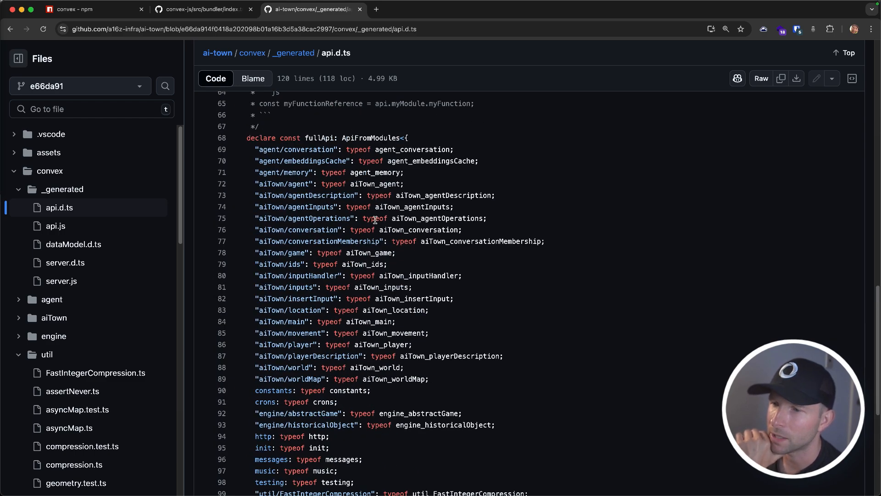
pyautogui.scroll(-3)
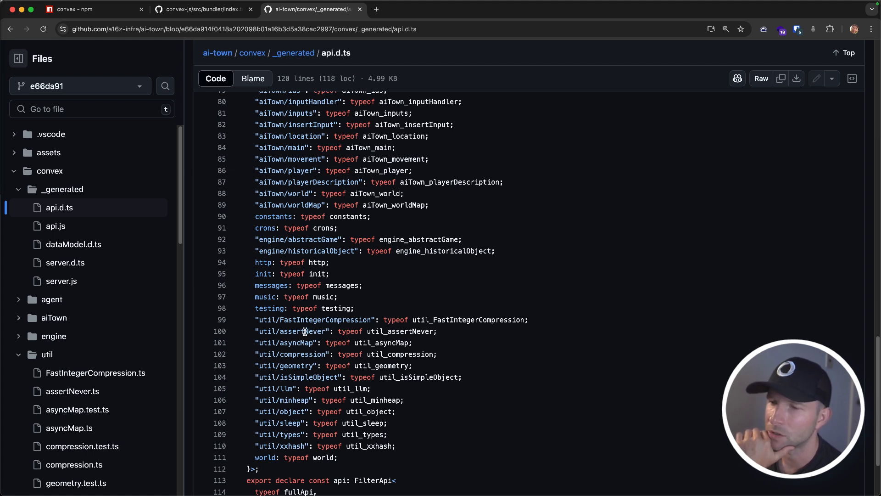
pyautogui.click(291, 331)
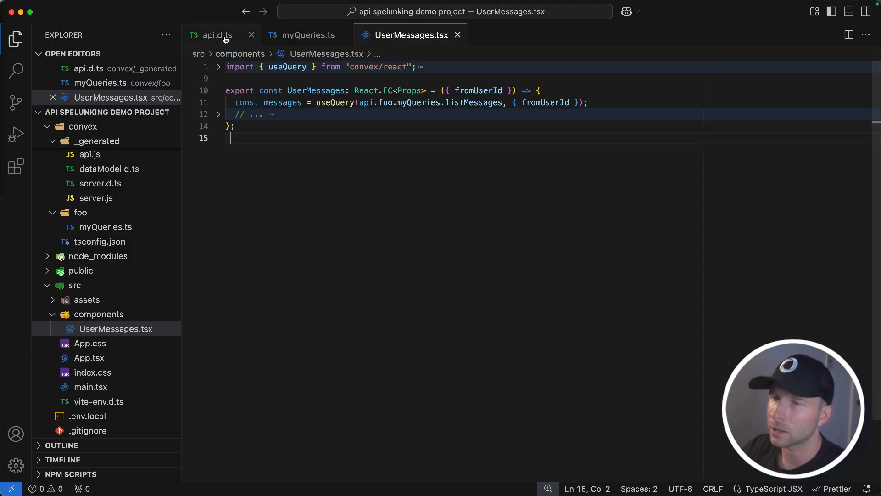
# - From the api.d.ts tab, jump to the ApiFromModules type definition in the Convex package
pyautogui.click(214, 34)
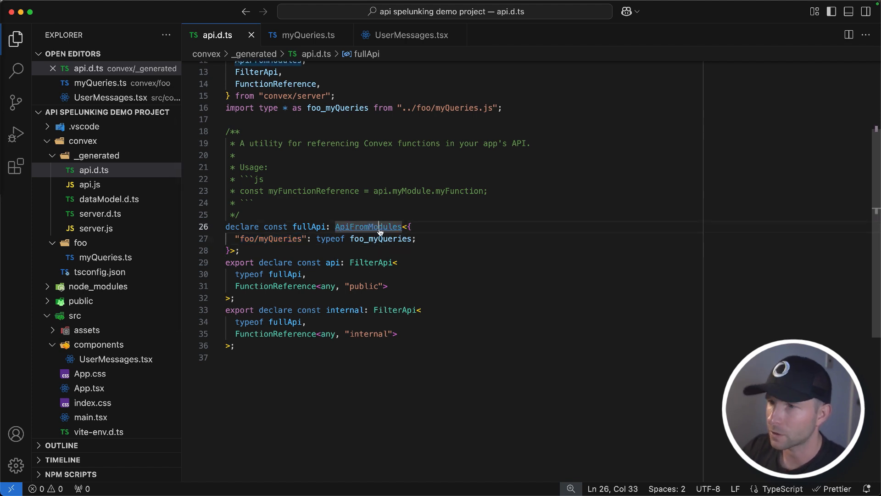
pyautogui.click(368, 227)
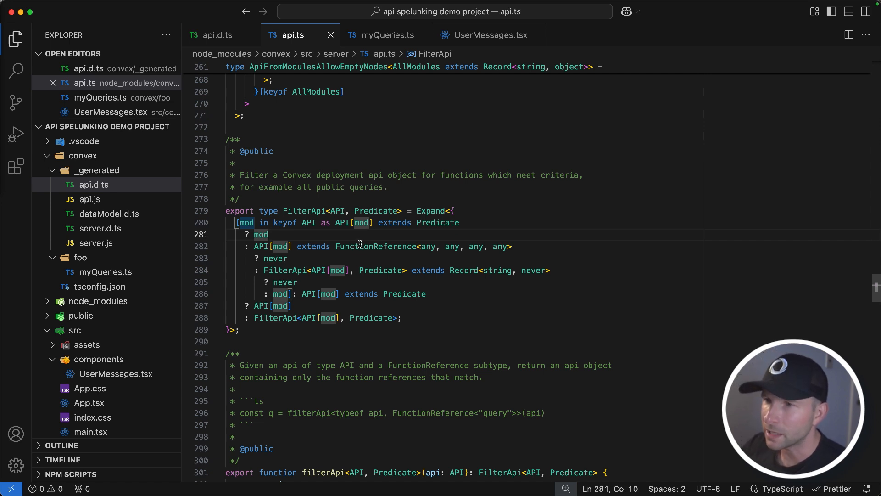
pyautogui.moveTo(370, 267)
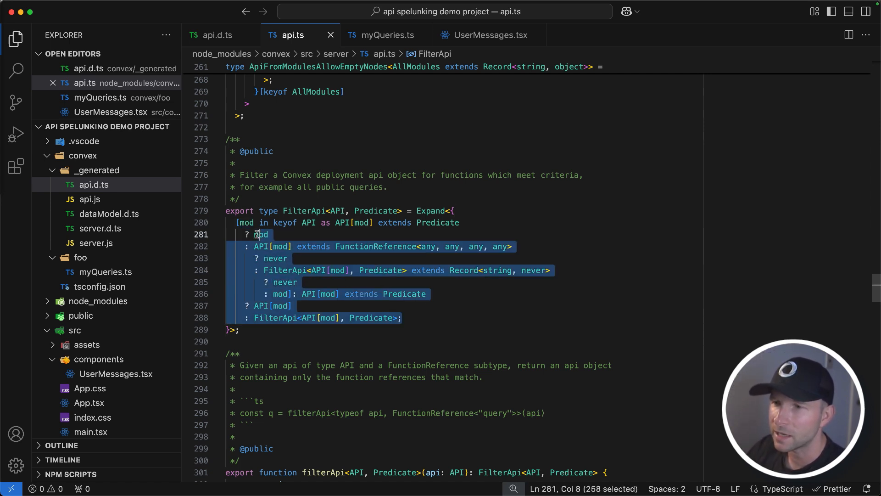
# - Review the FilterApi type in convex's server api.ts, which keeps entries matching Predicate
pyautogui.click(458, 316)
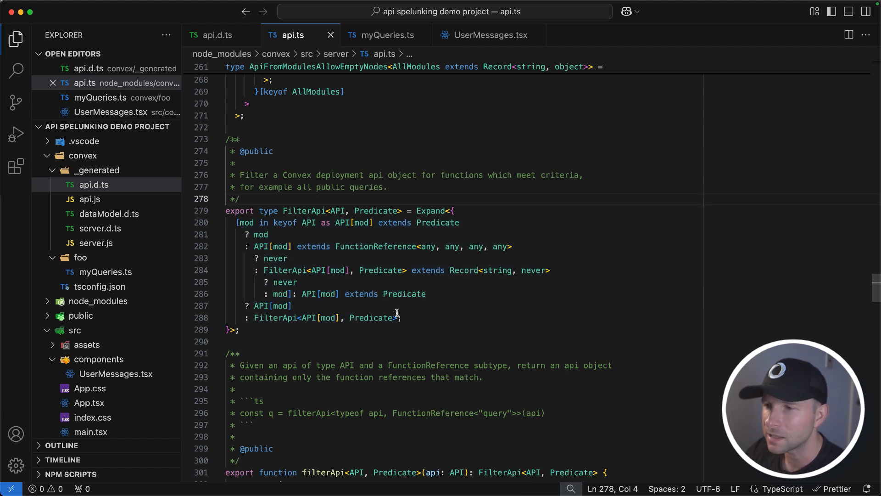
pyautogui.click(432, 211)
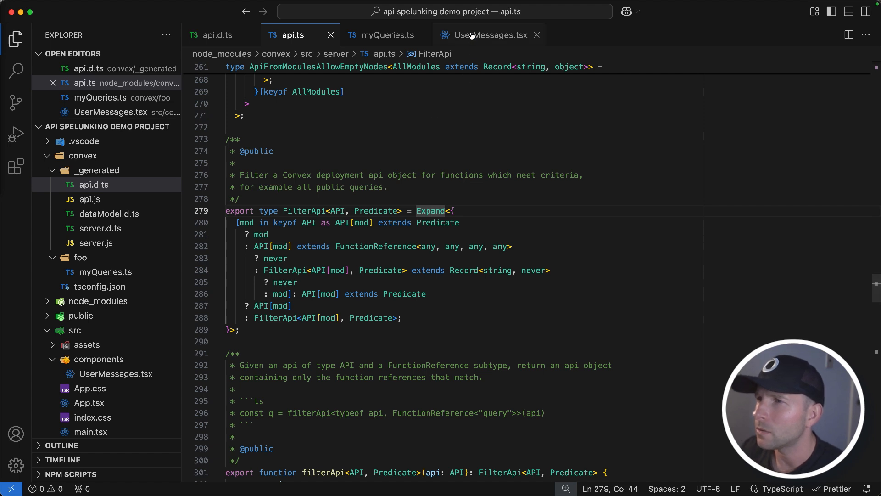
# - Back in UserMessages.tsx, highlight the api.foo.myQueries.listMessages reference in useQuery
pyautogui.click(488, 35)
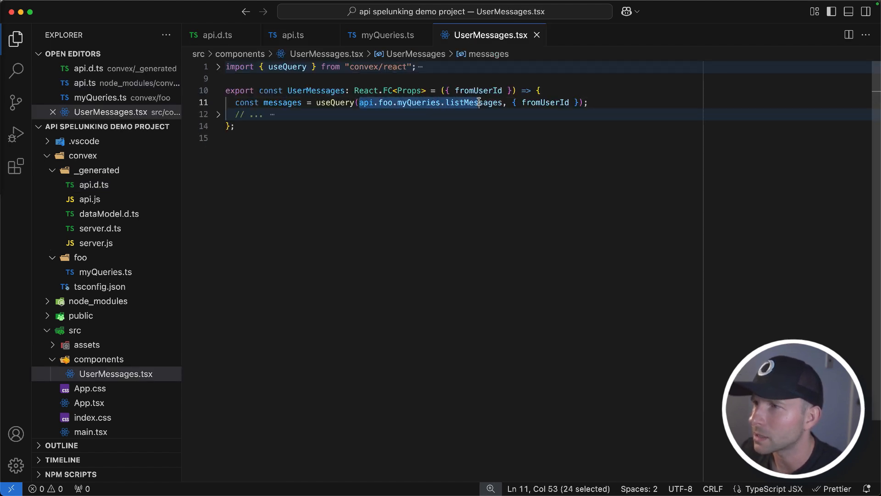
pyautogui.moveTo(479, 102); pyautogui.dragTo(509, 102)
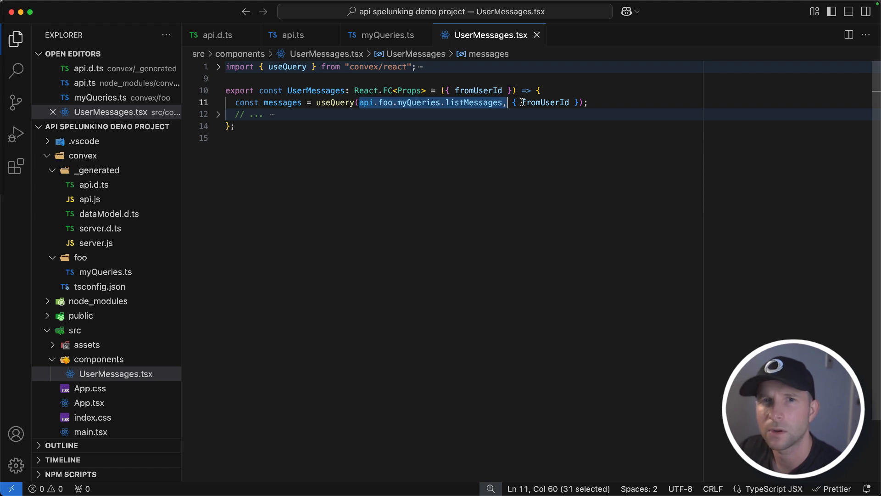
pyautogui.moveTo(450, 105)
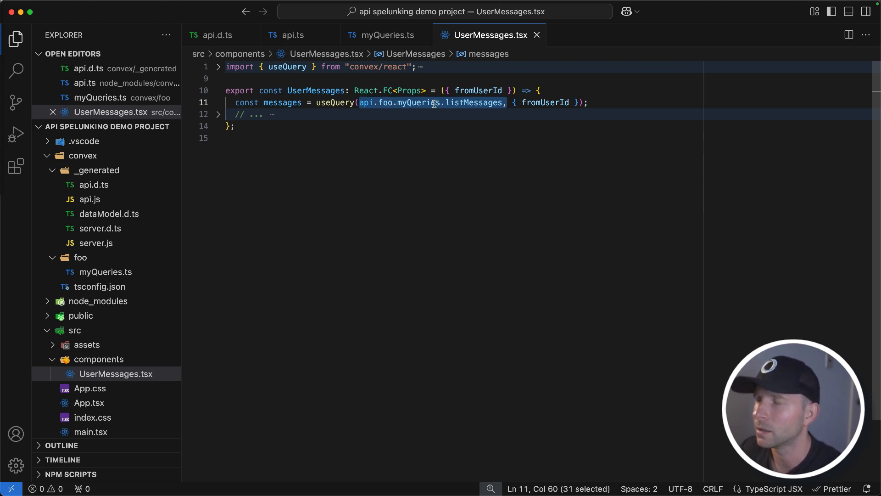
pyautogui.click(408, 125)
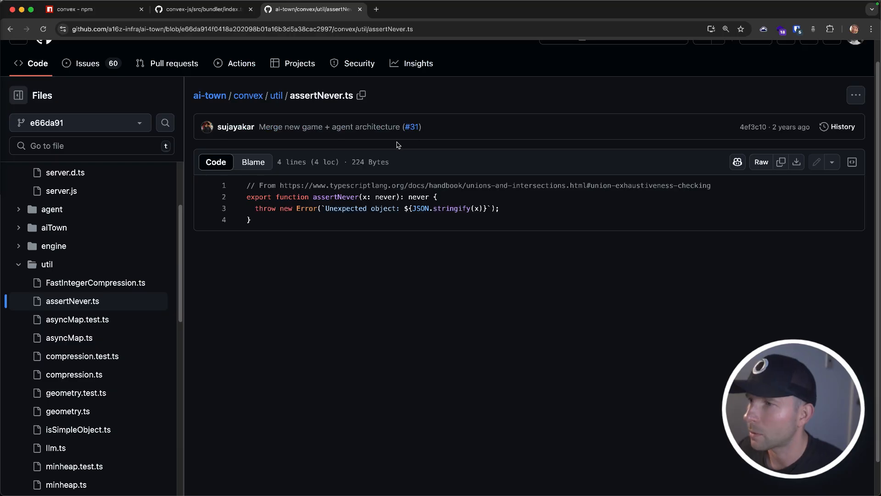
pyautogui.moveTo(489, 309)
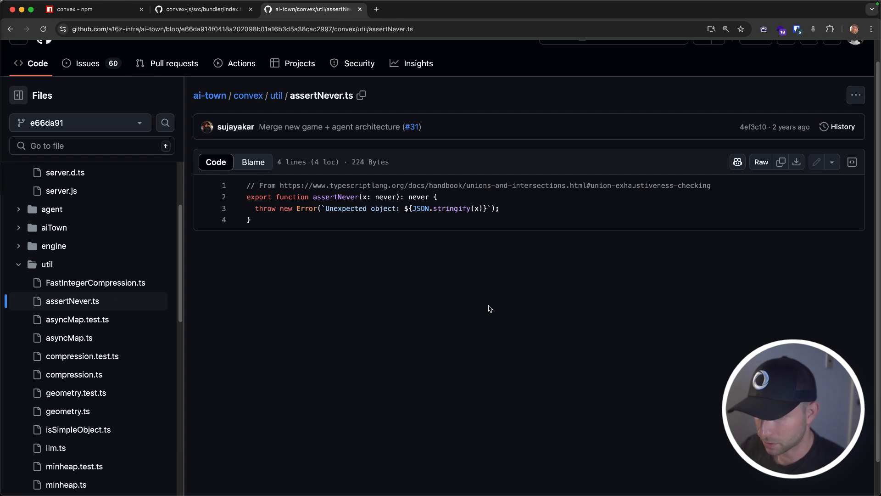
# - In the DevTools console, run console.log(api.foo.mything) with api undefined and see it fail
pyautogui.press('F12')
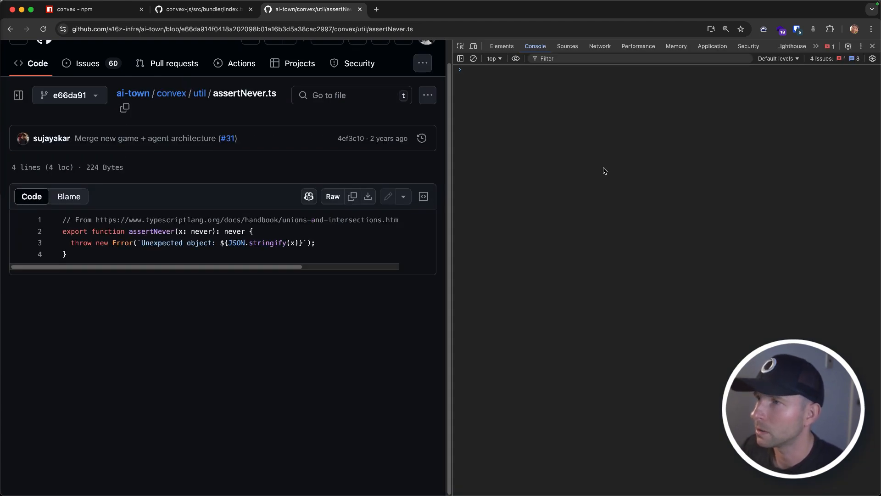
pyautogui.write('console.log(api.foo.')
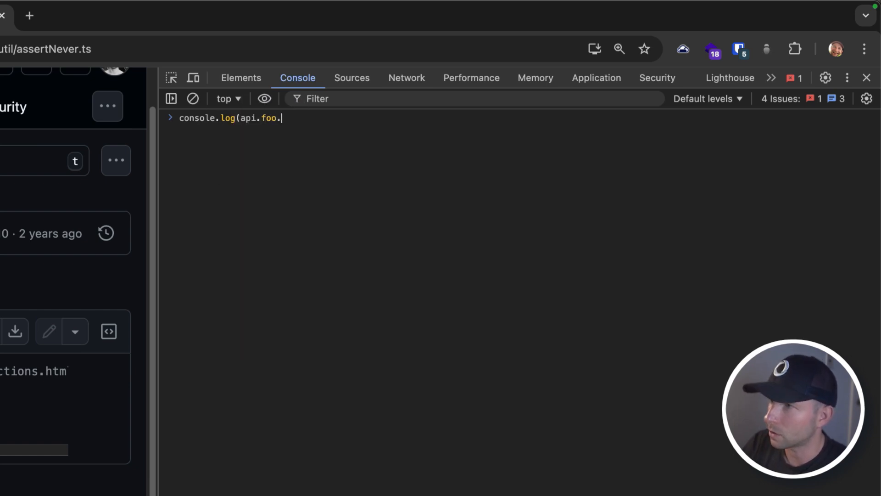
pyautogui.write('mything)')
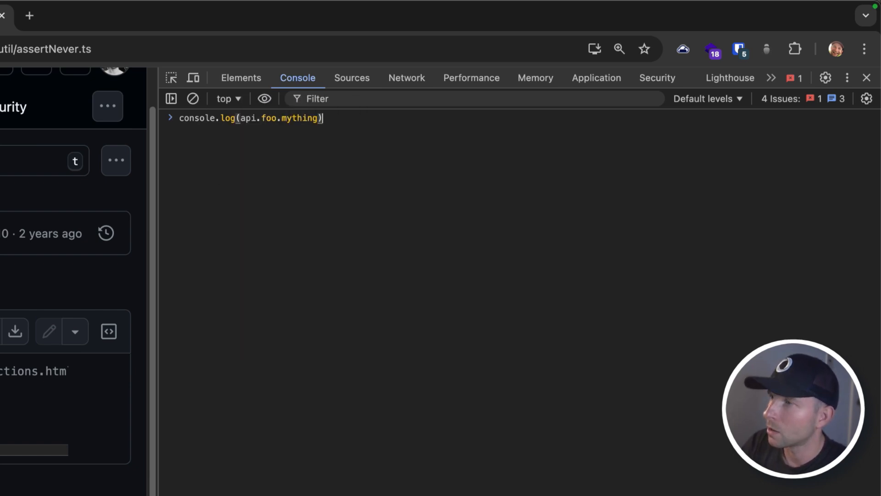
pyautogui.press('Enter')
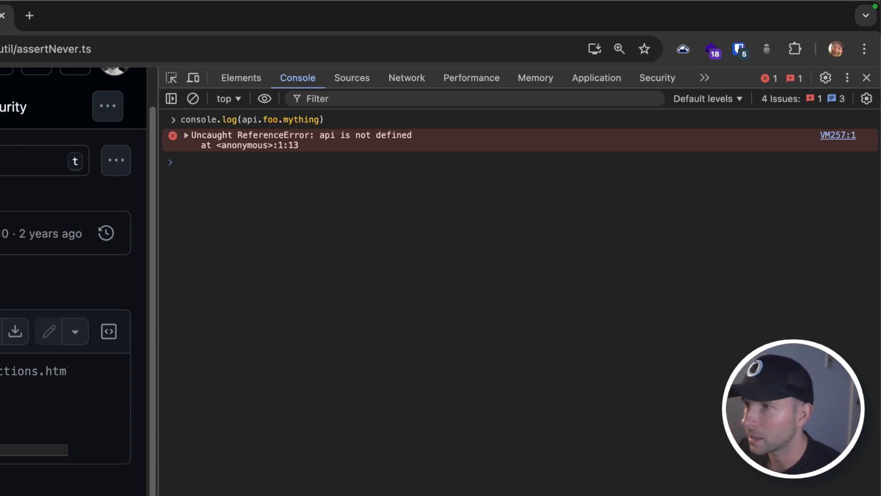
# - Define const api = {} and log api.foo.somerthing, which still throws a TypeError
pyautogui.click(179, 162)
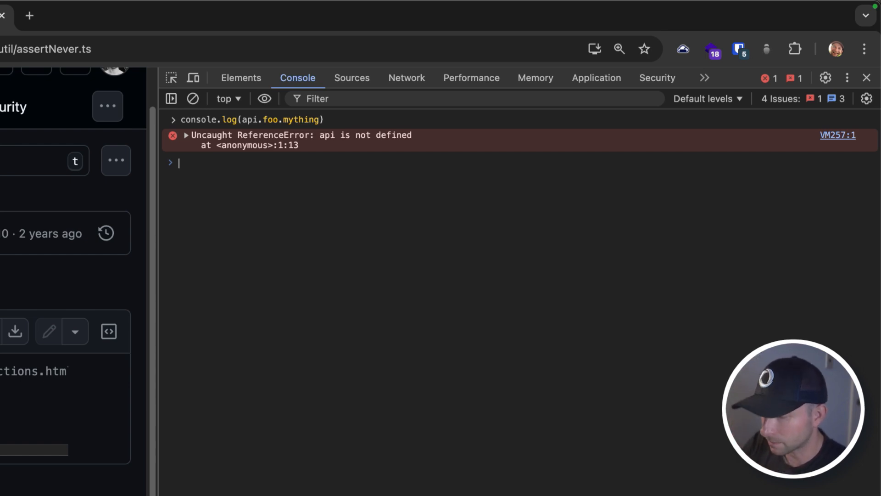
pyautogui.write('const')
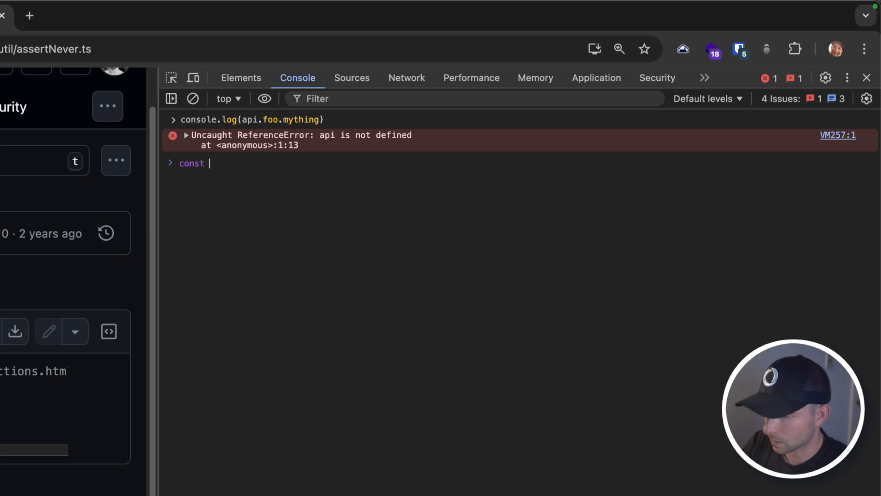
pyautogui.write('api = {}')
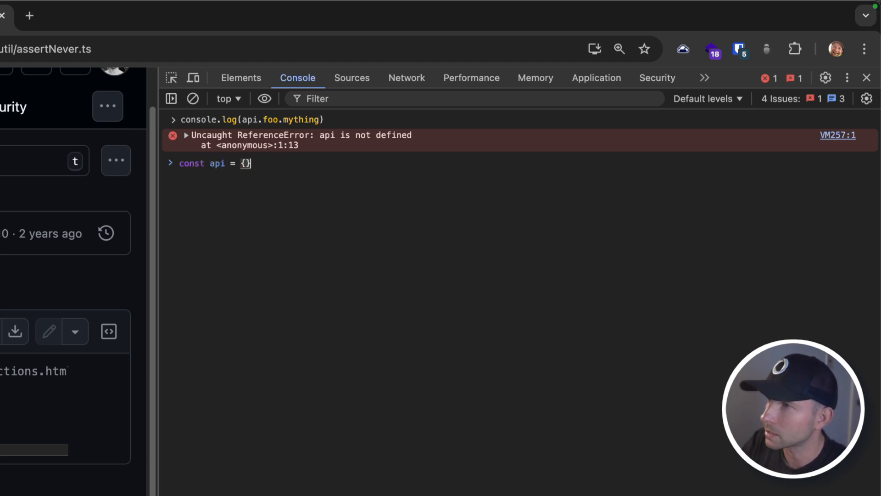
pyautogui.write('con')
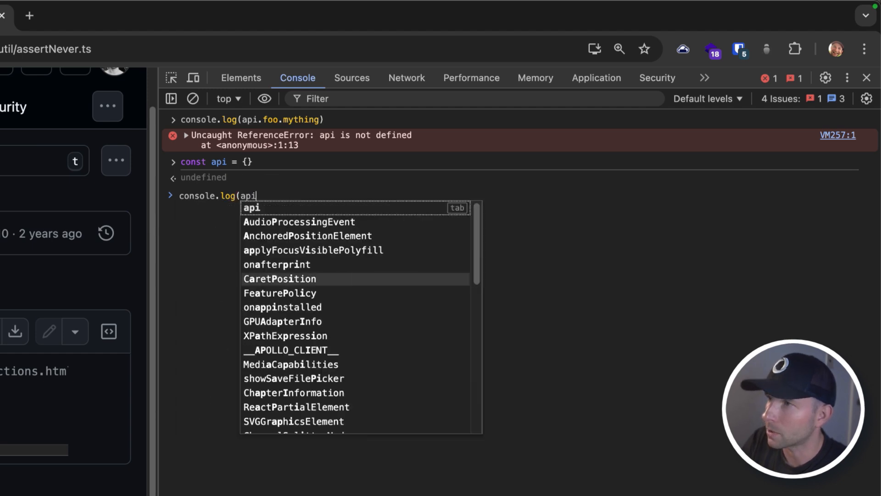
pyautogui.write('.foo')
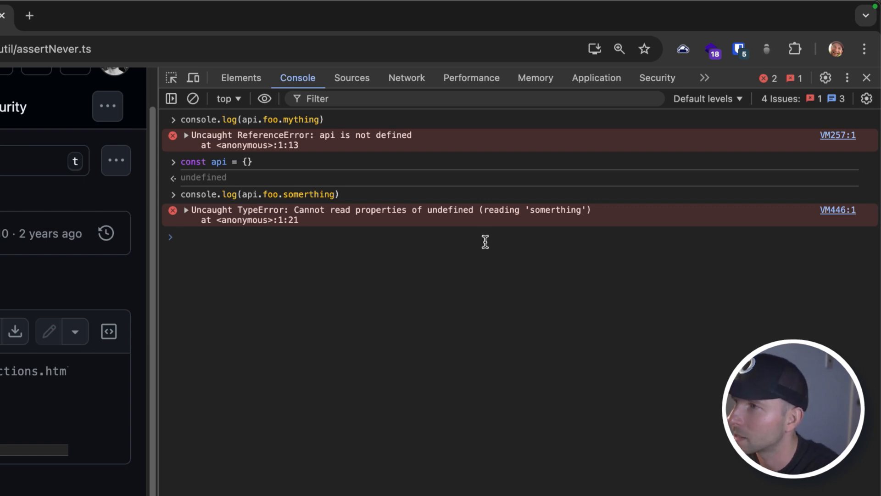
pyautogui.moveTo(270, 198)
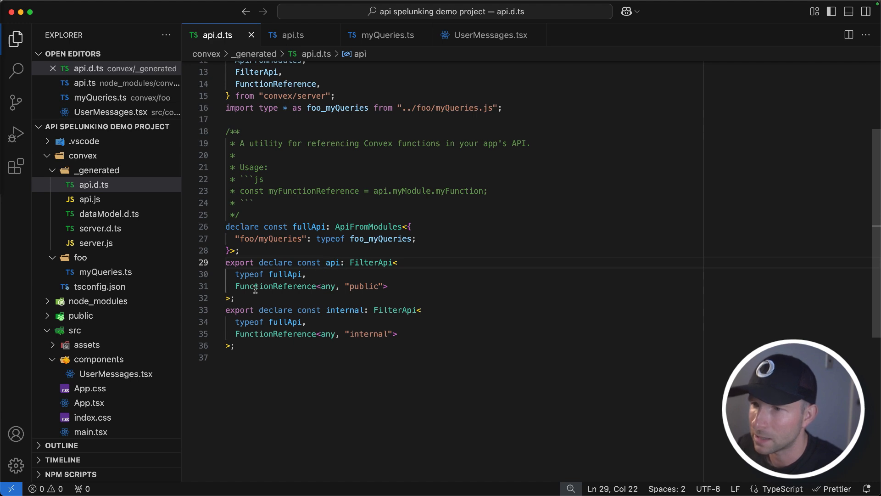
pyautogui.moveTo(334, 279)
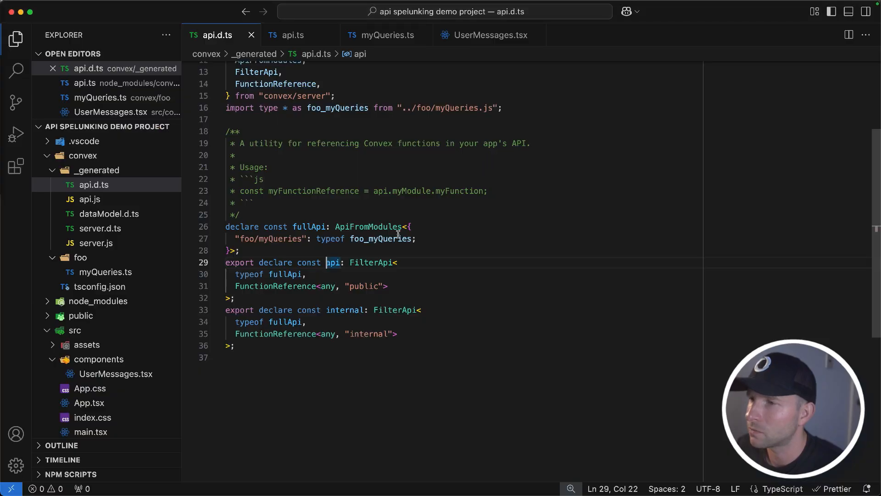
# - Compare the exported api declaration in api.d.ts with its use in UserMessages.tsx
pyautogui.click(488, 34)
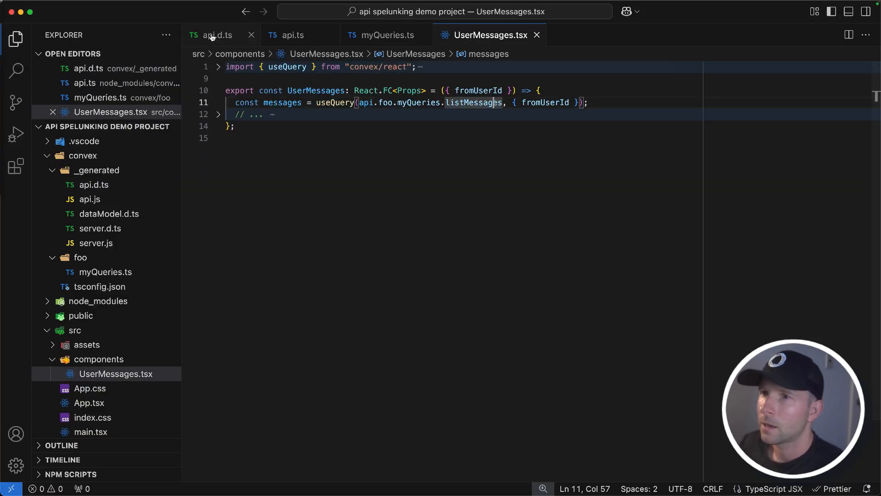
pyautogui.click(217, 35)
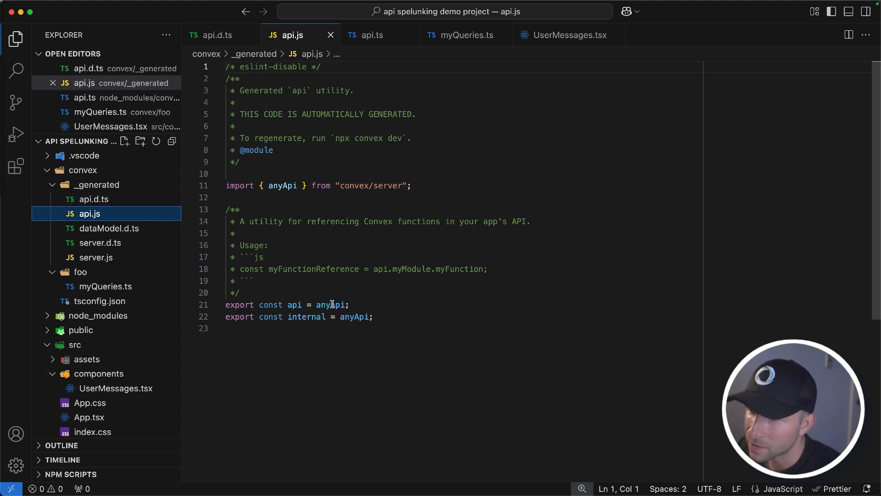
# - Jump from anyApi to its definition in convex's api.ts, then to the createApi function
pyautogui.doubleClick(294, 304)
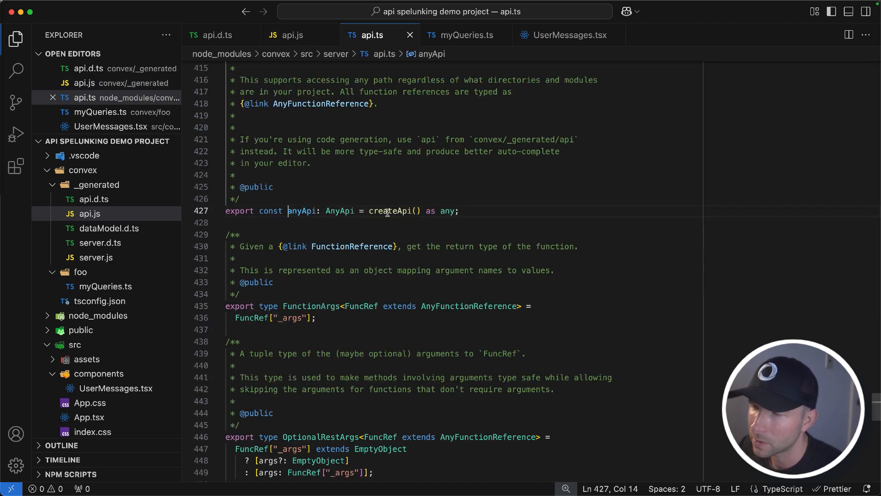
pyautogui.doubleClick(389, 211)
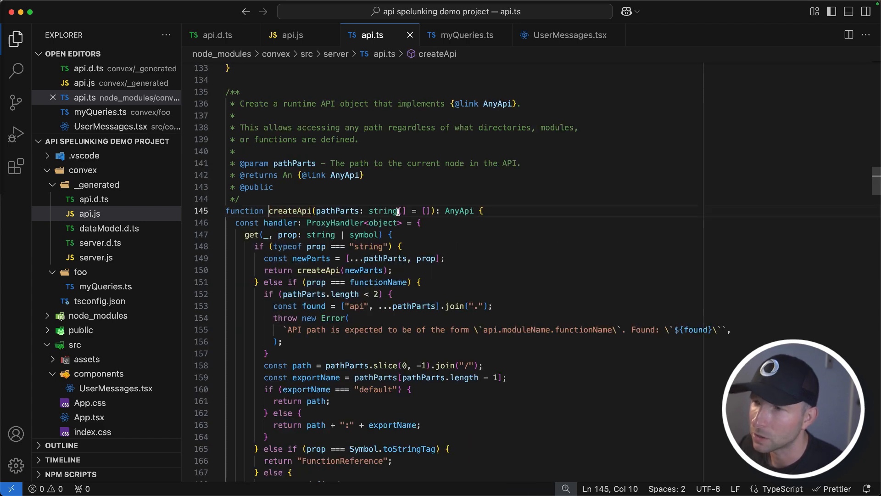
pyautogui.scroll(-3)
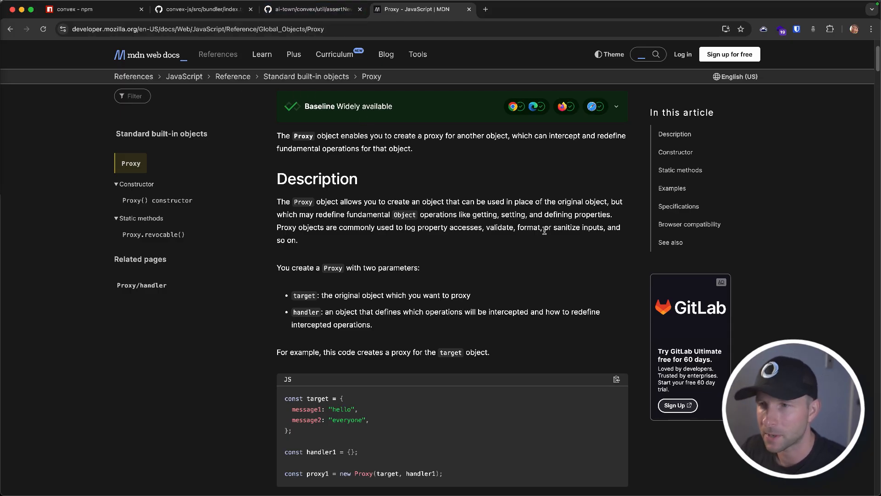
# - Scroll through the MDN Proxy page's Description section and its get-handler and Reflect examples
pyautogui.scroll(-3)
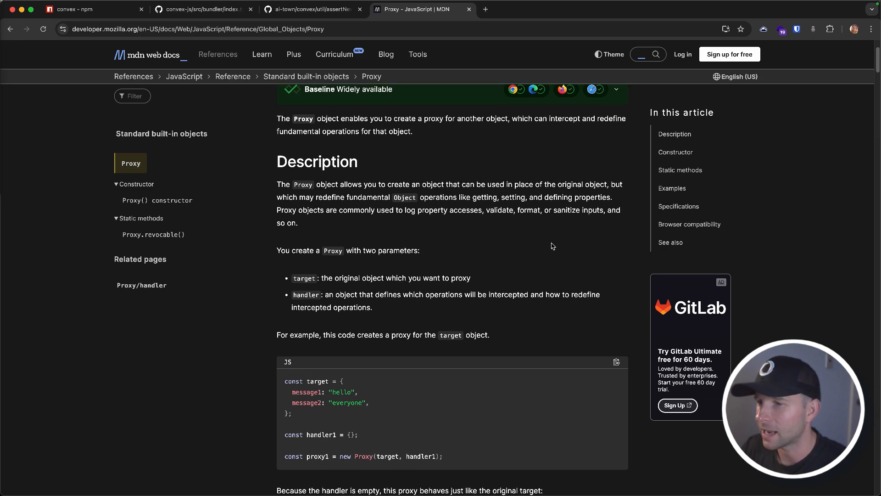
pyautogui.scroll(-3)
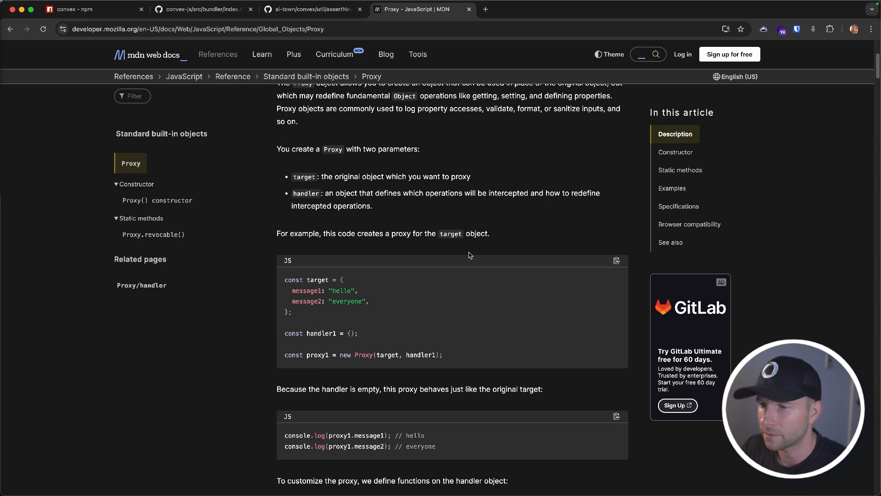
pyautogui.scroll(-3)
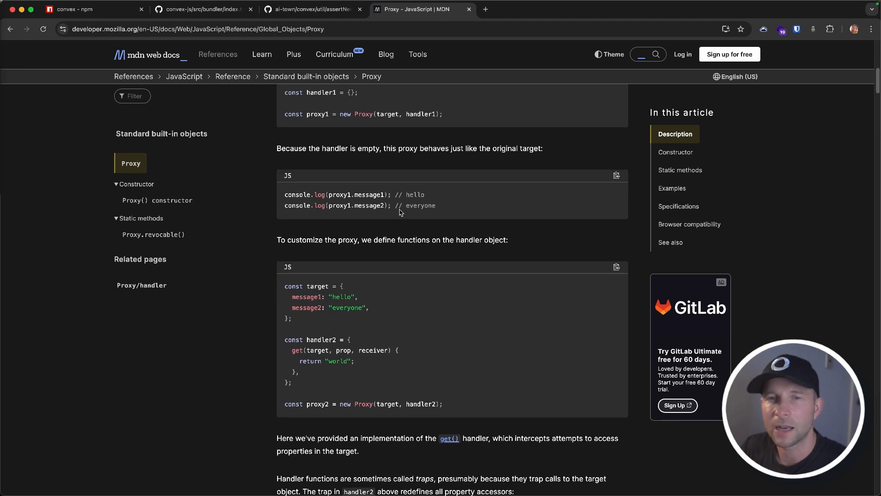
pyautogui.moveTo(376, 182)
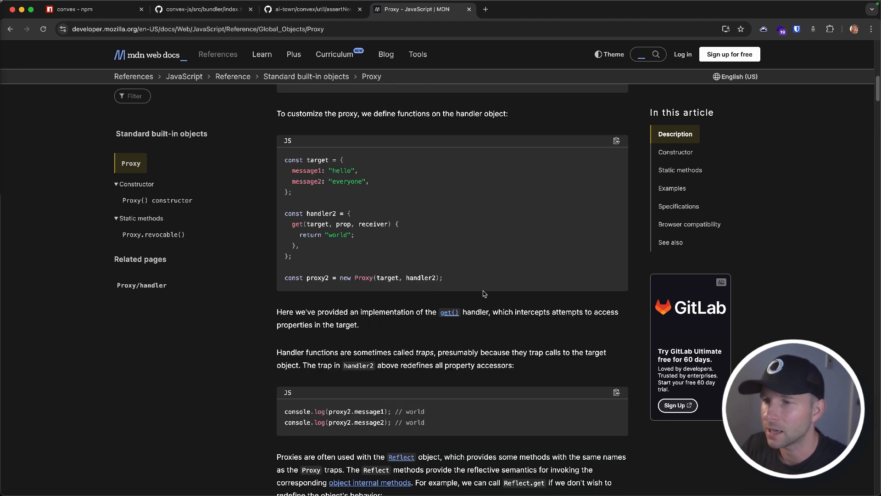
pyautogui.scroll(-3)
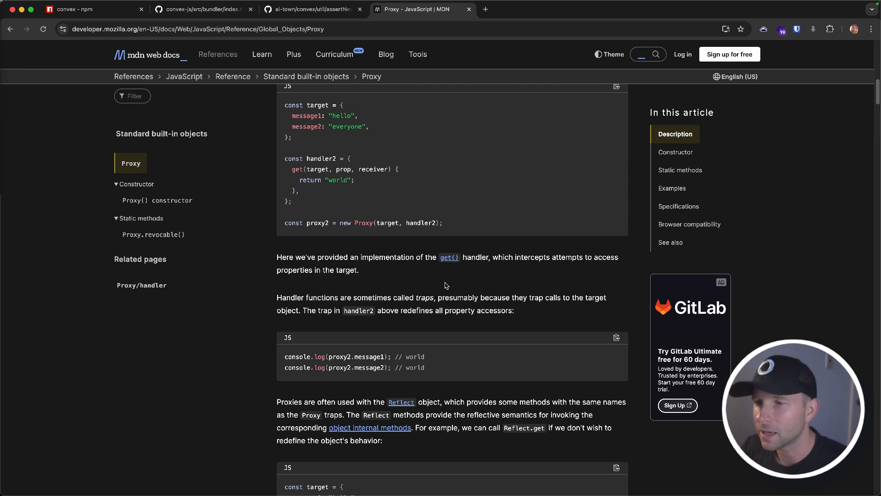
pyautogui.scroll(-3)
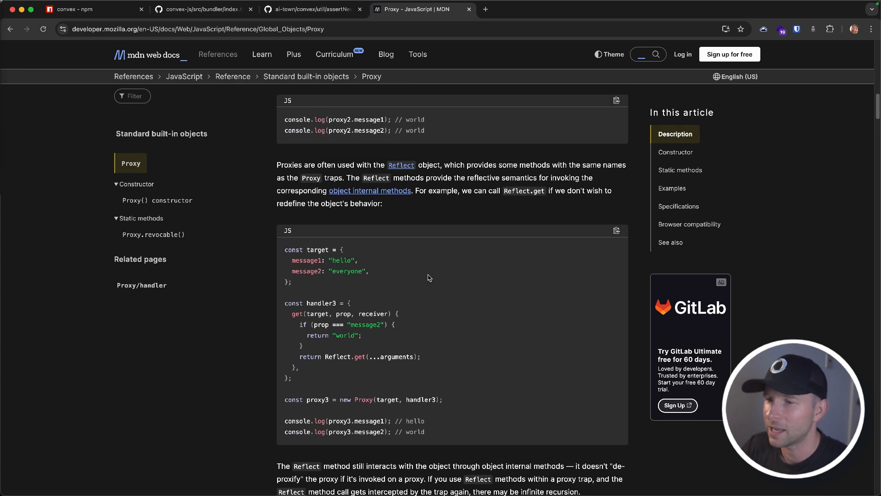
pyautogui.scroll(-3)
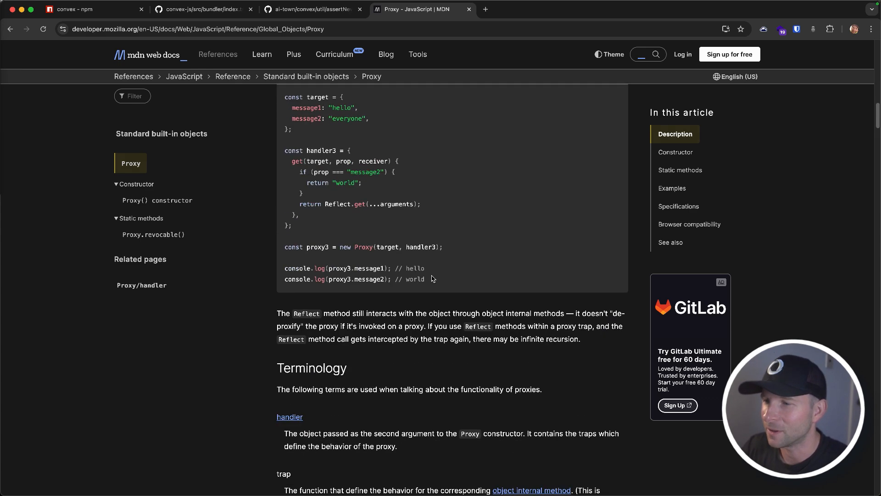
pyautogui.scroll(3)
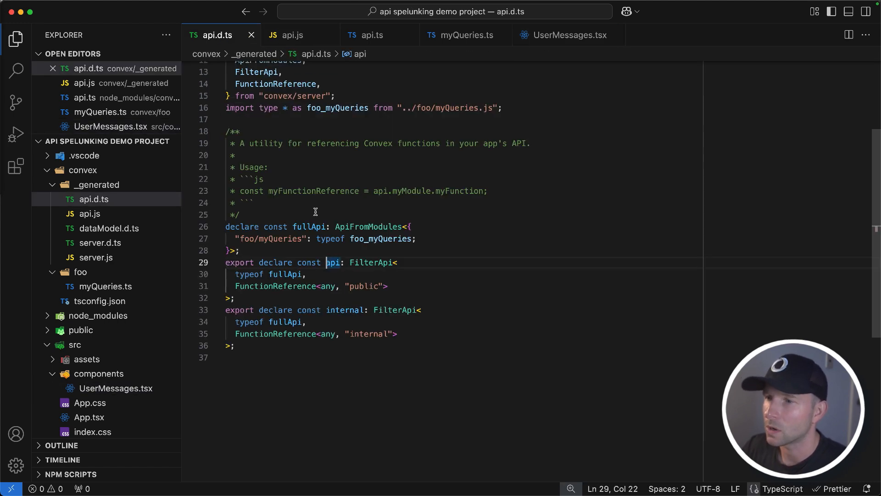
# - Review api.d.ts, then mark the recursive createApi(newParts) call inside the Proxy get handler in api.ts
pyautogui.click(291, 35)
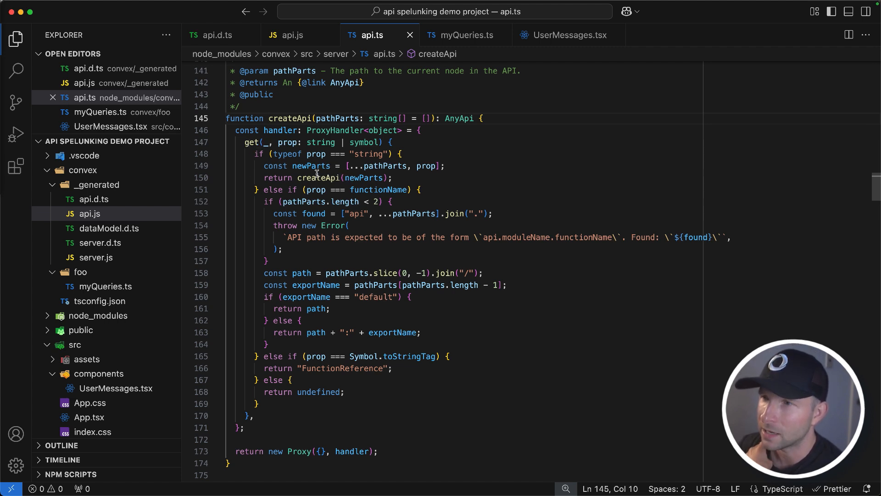
pyautogui.click(317, 177)
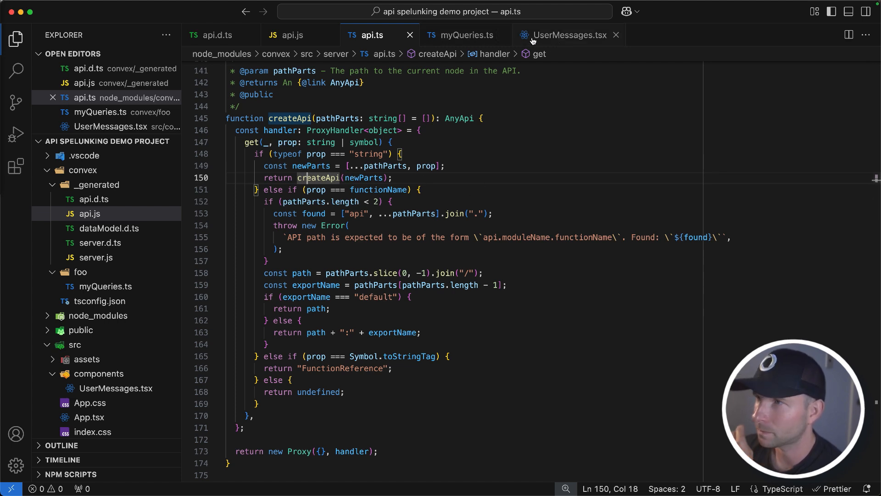
pyautogui.click(565, 35)
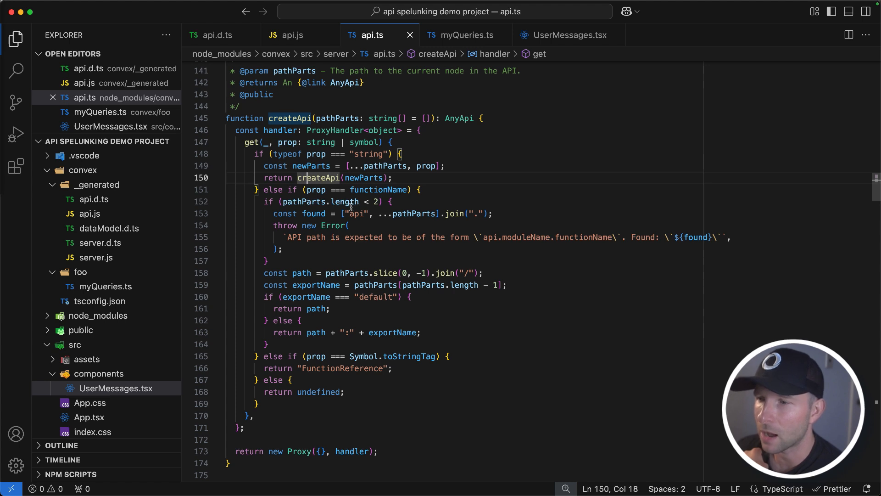
pyautogui.moveTo(439, 250)
pyautogui.write('convex --help')
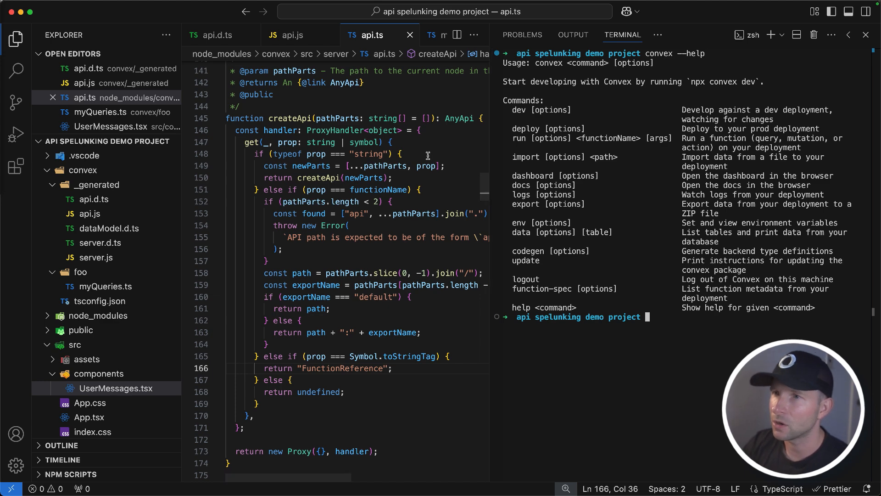
# - Return to UserMessages.tsx and highlight the api.foo.myQueries.listMessages reference in useQuery
pyautogui.click(385, 177)
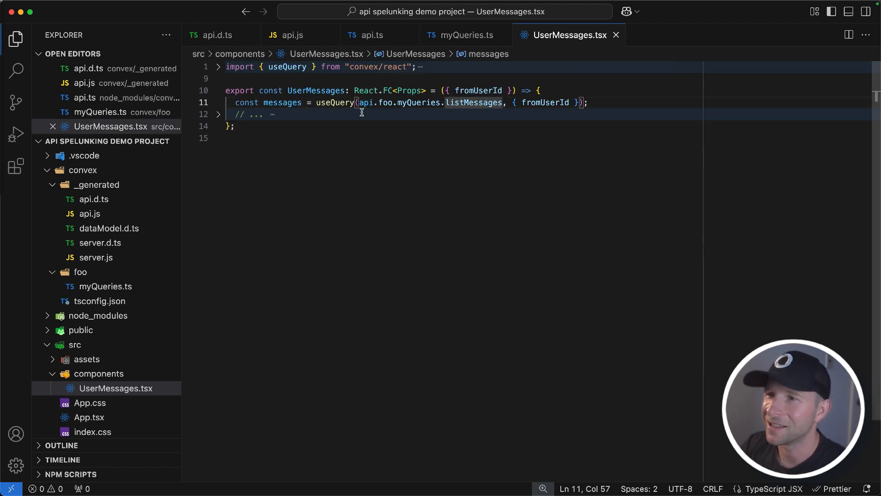
pyautogui.moveTo(359, 102); pyautogui.dragTo(504, 102)
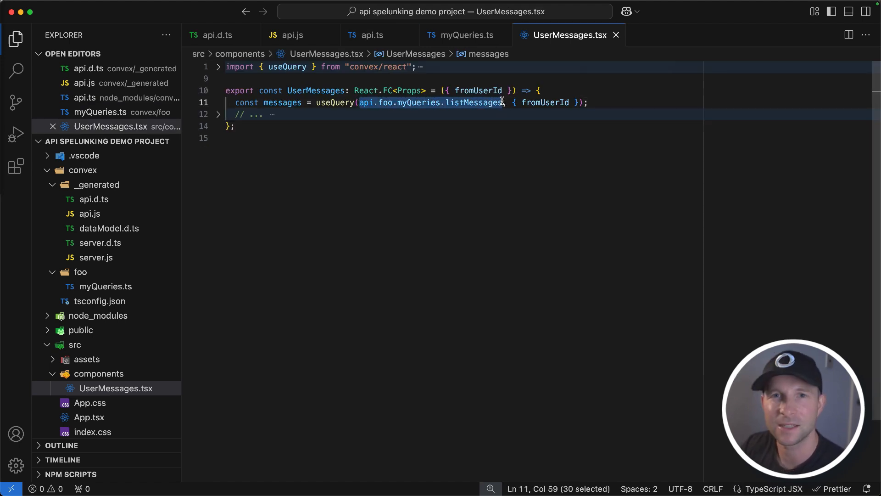